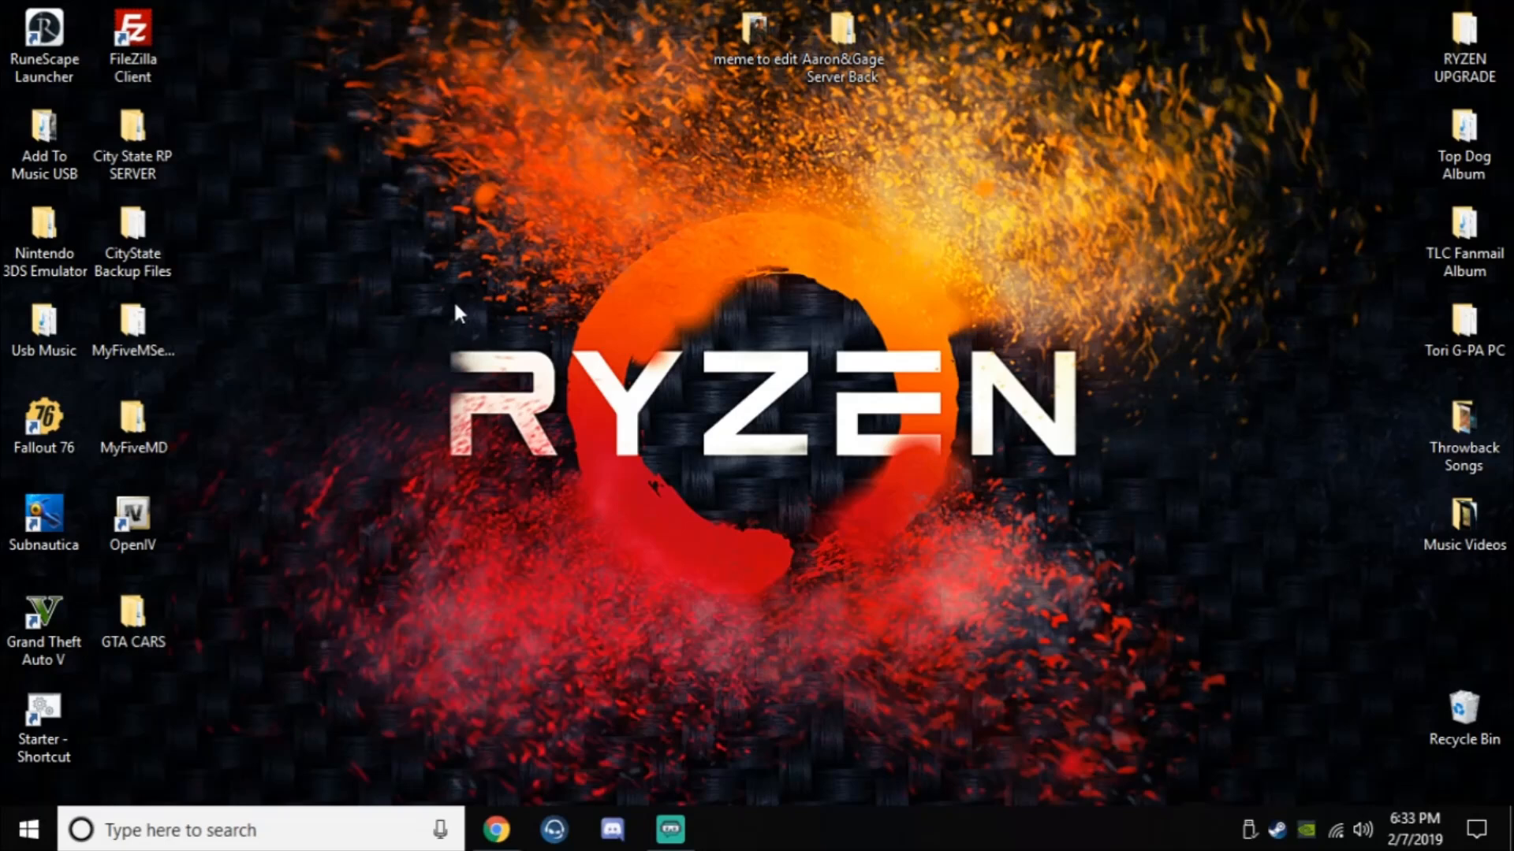
Open the MyFiveMServer desktop folder to show its 55 server files and subfolders
left_click(132, 328)
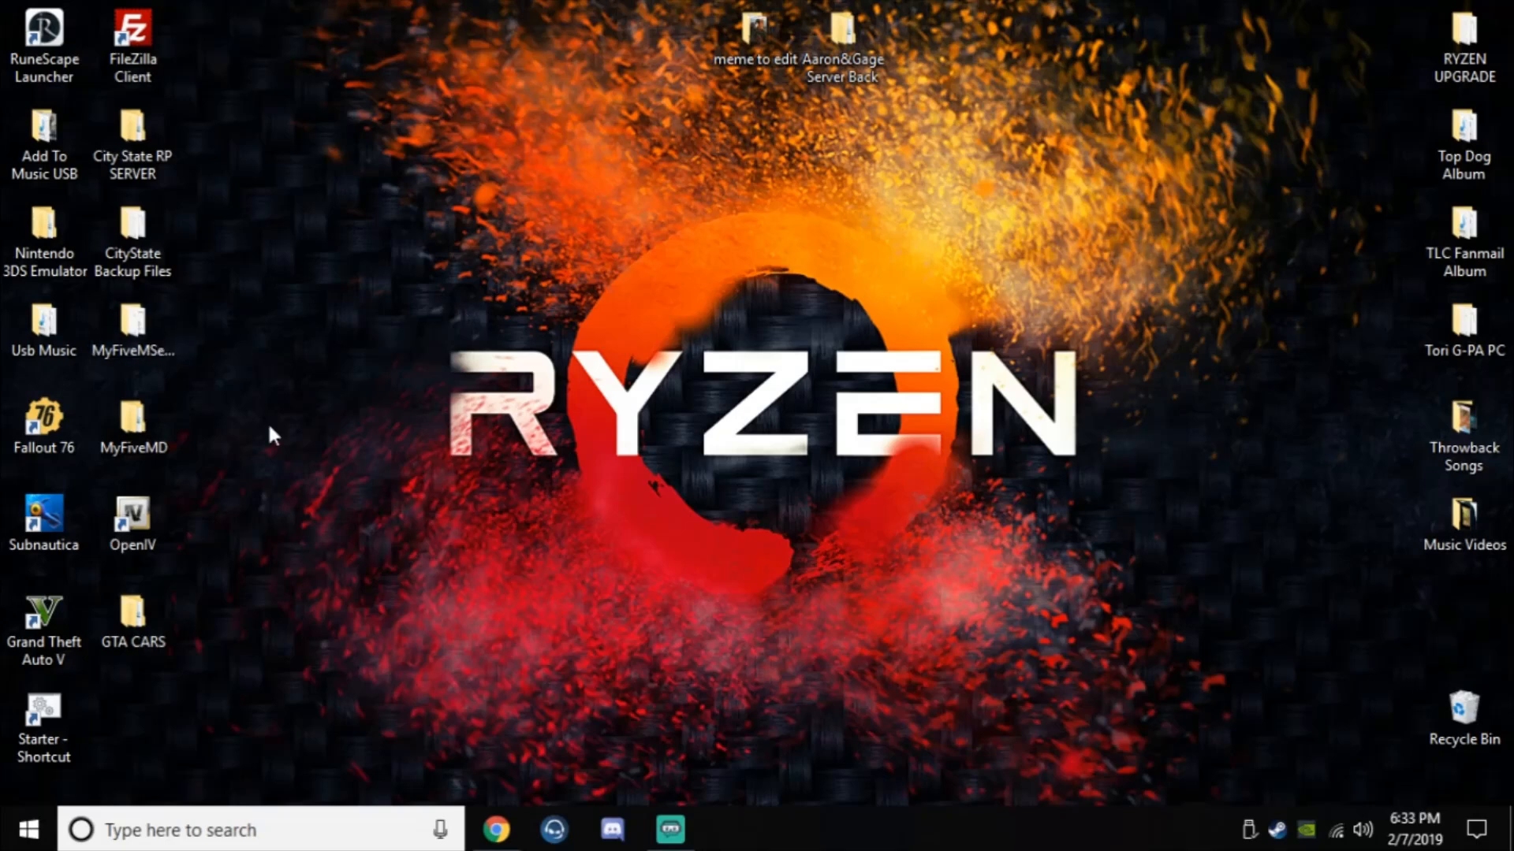
left_click(132, 328)
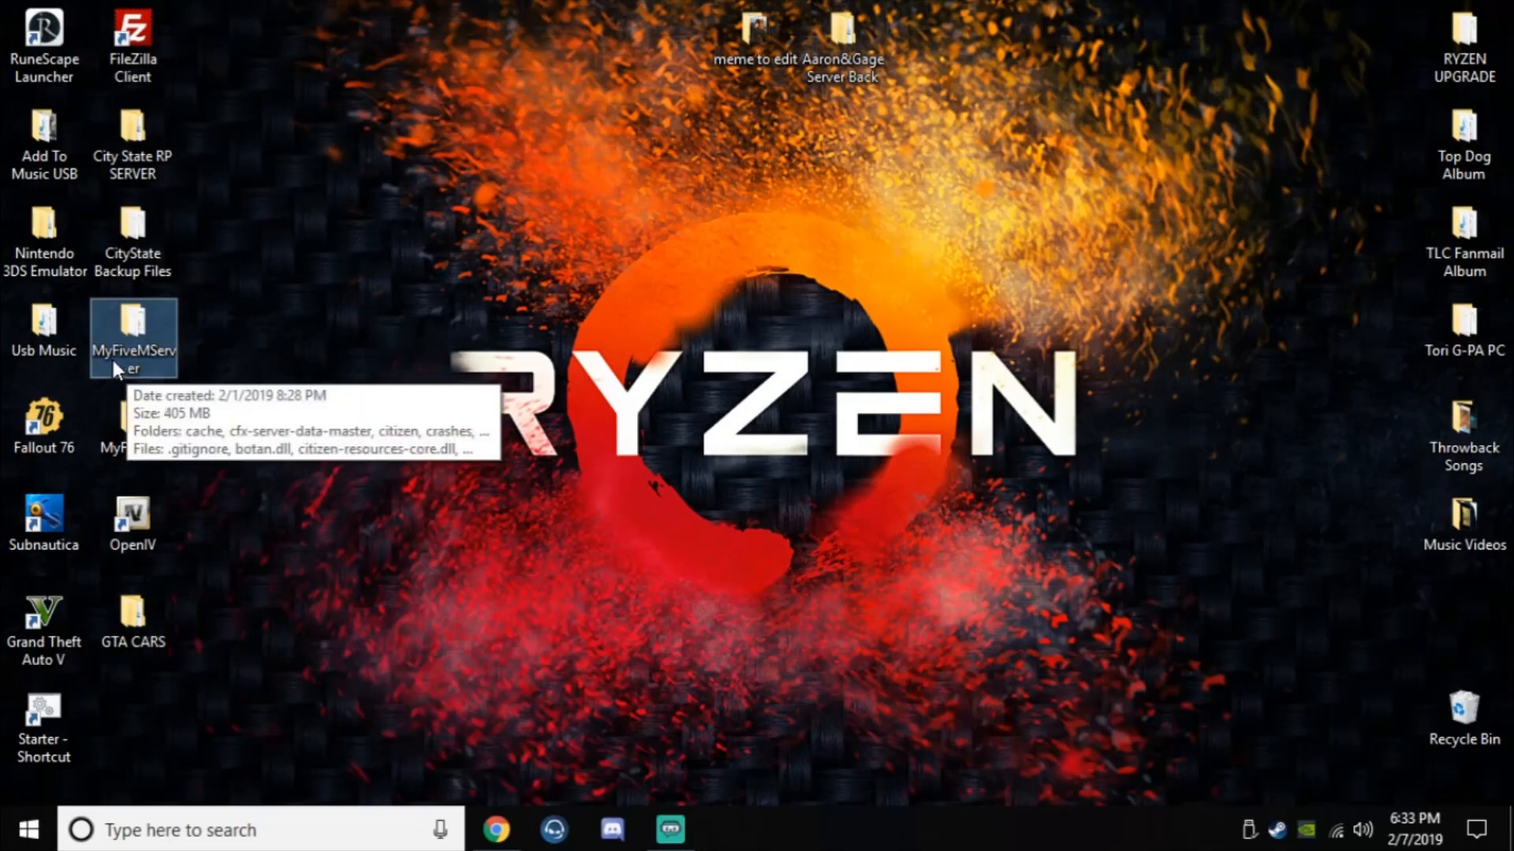
mouse_move(158, 364)
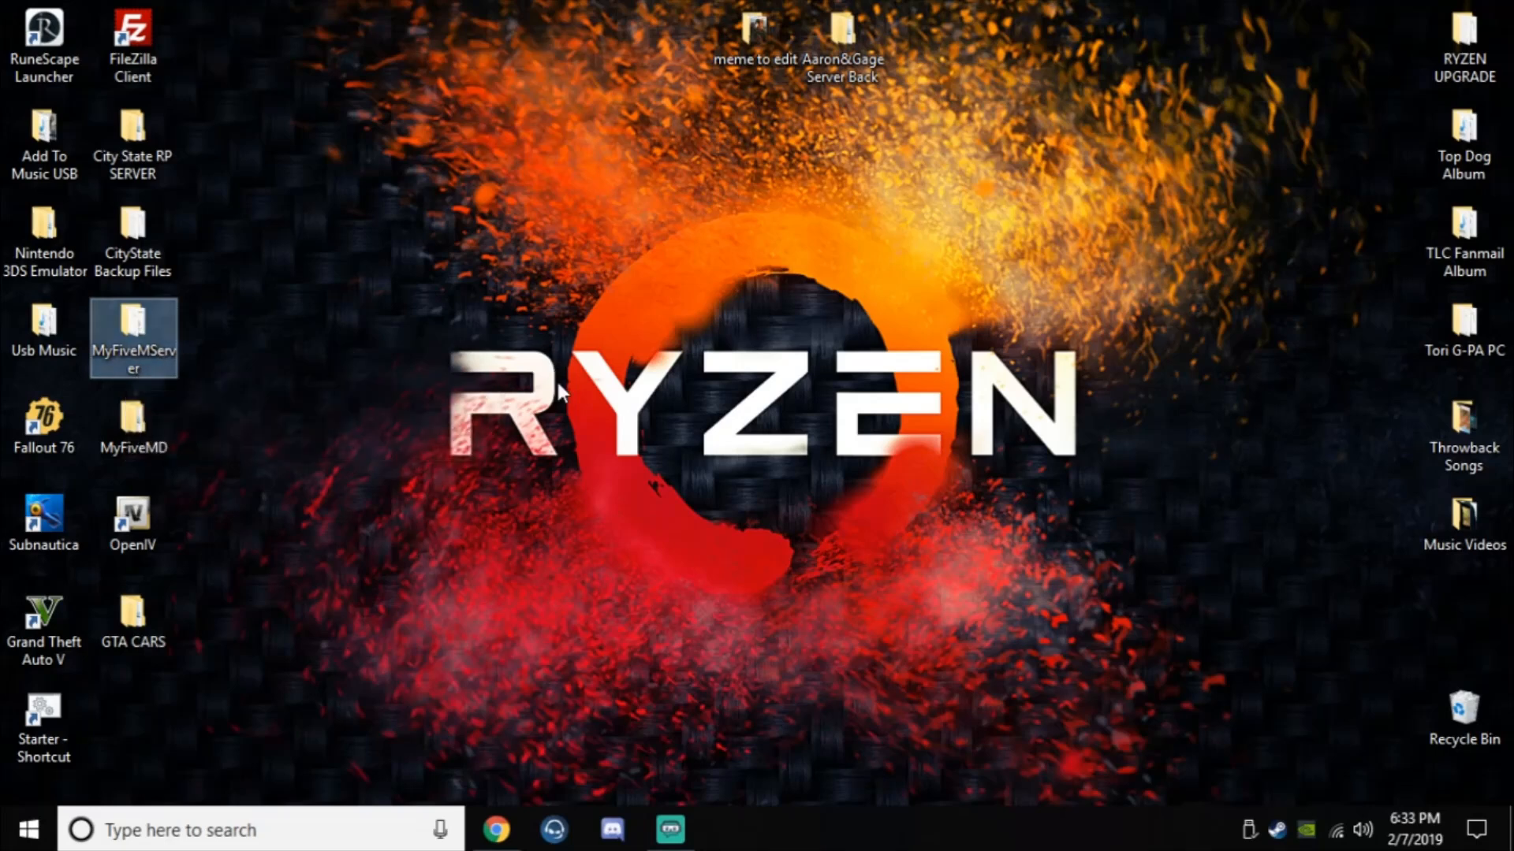
mouse_move(445, 402)
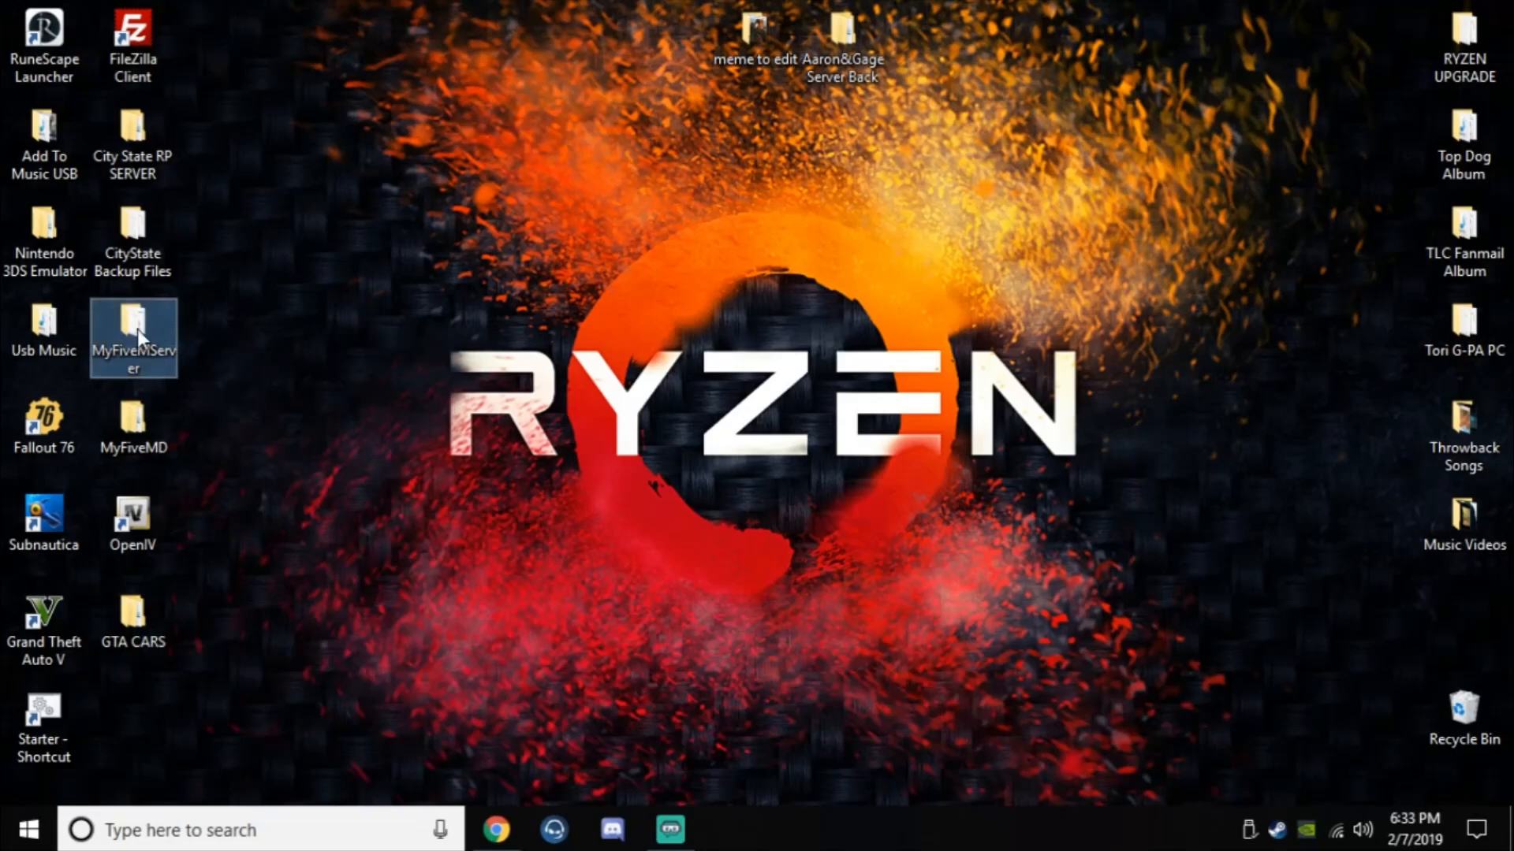
double_click(132, 331)
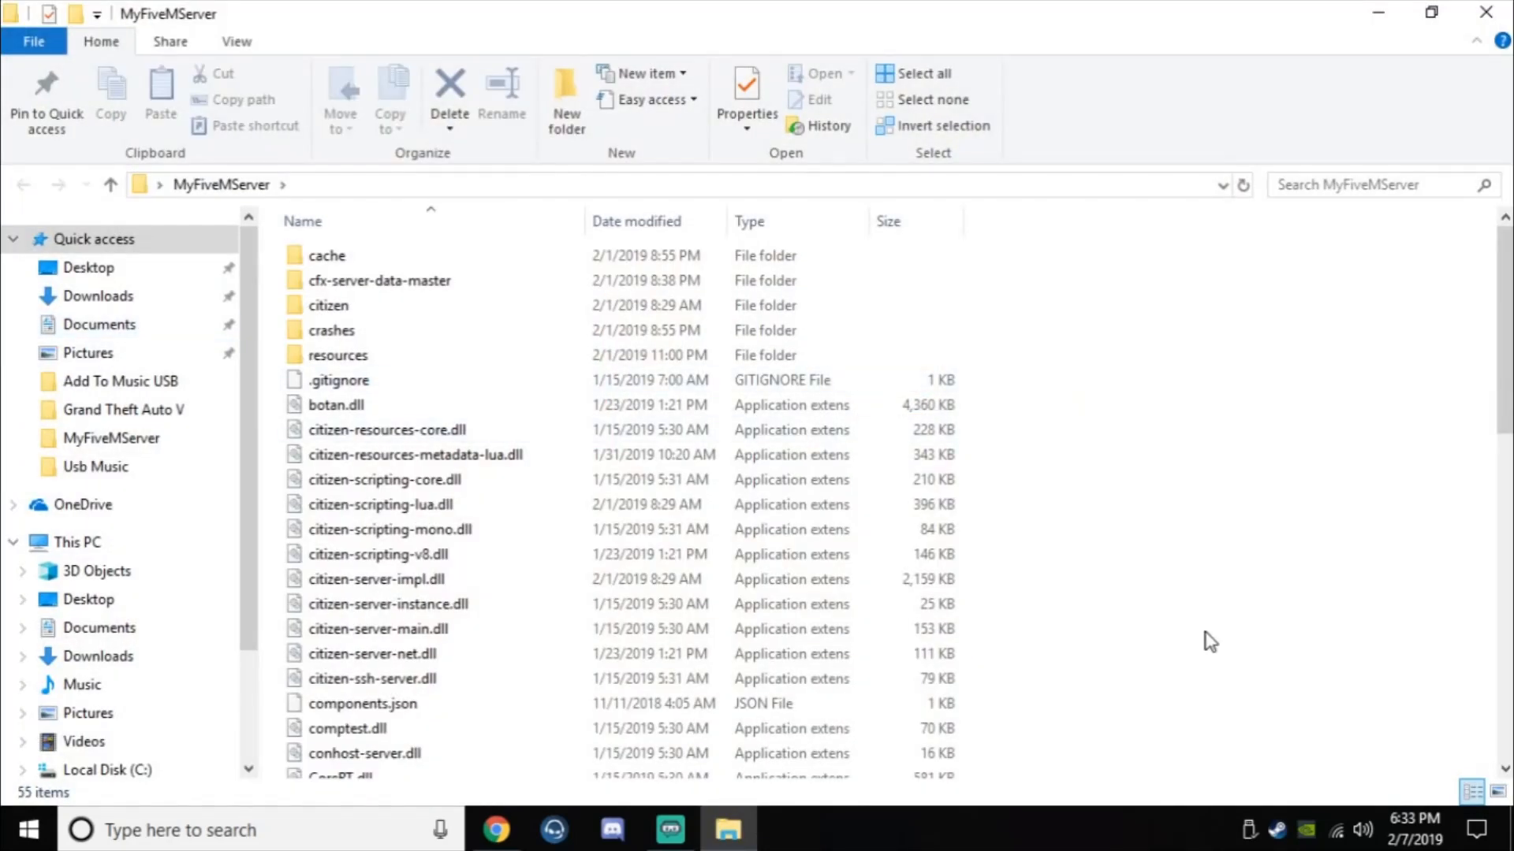
scroll("down", 3)
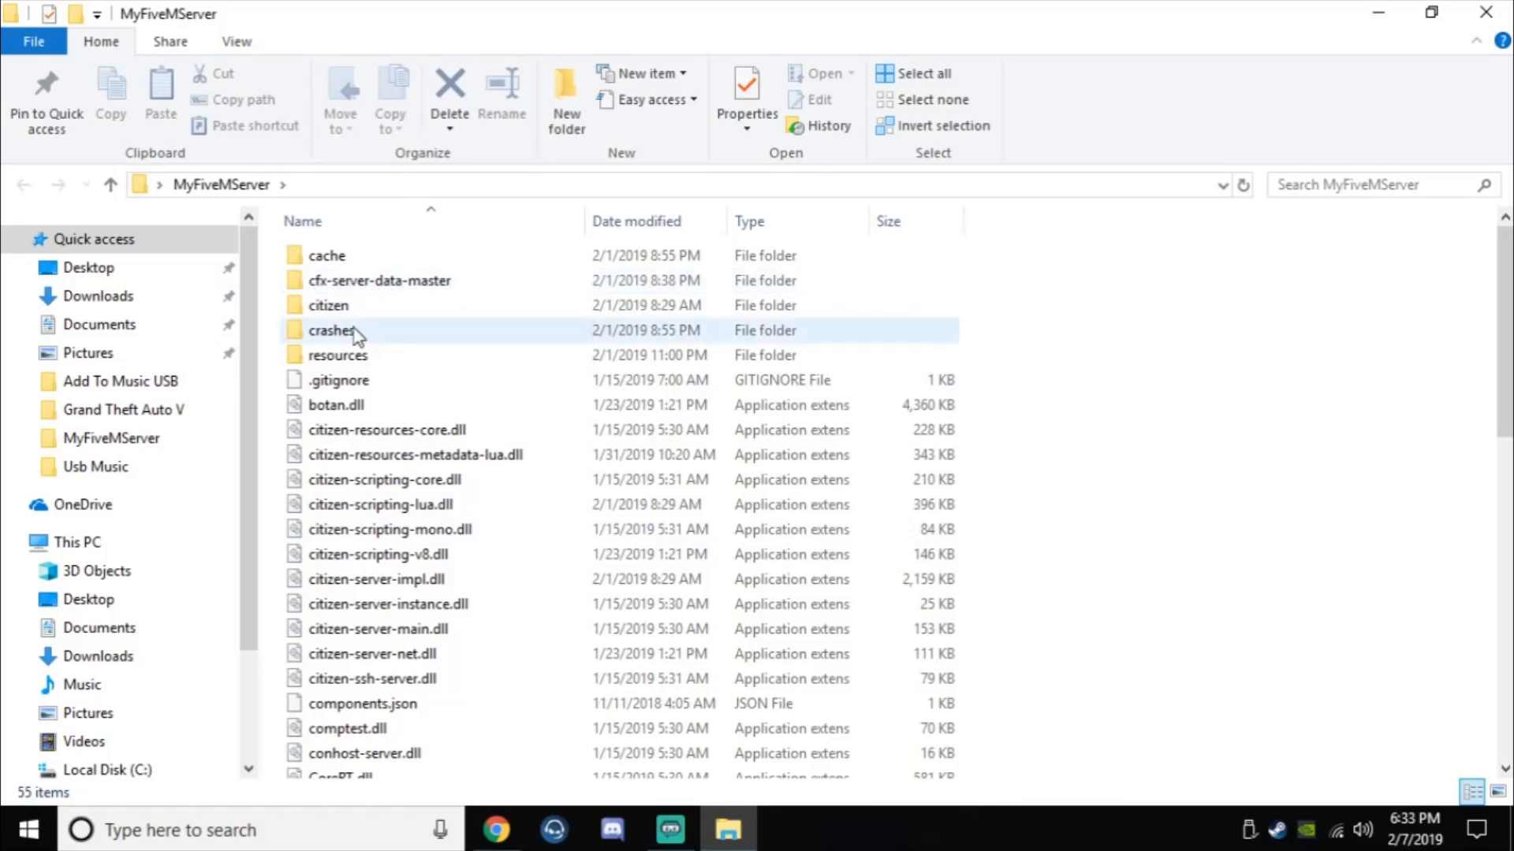
mouse_move(332, 330)
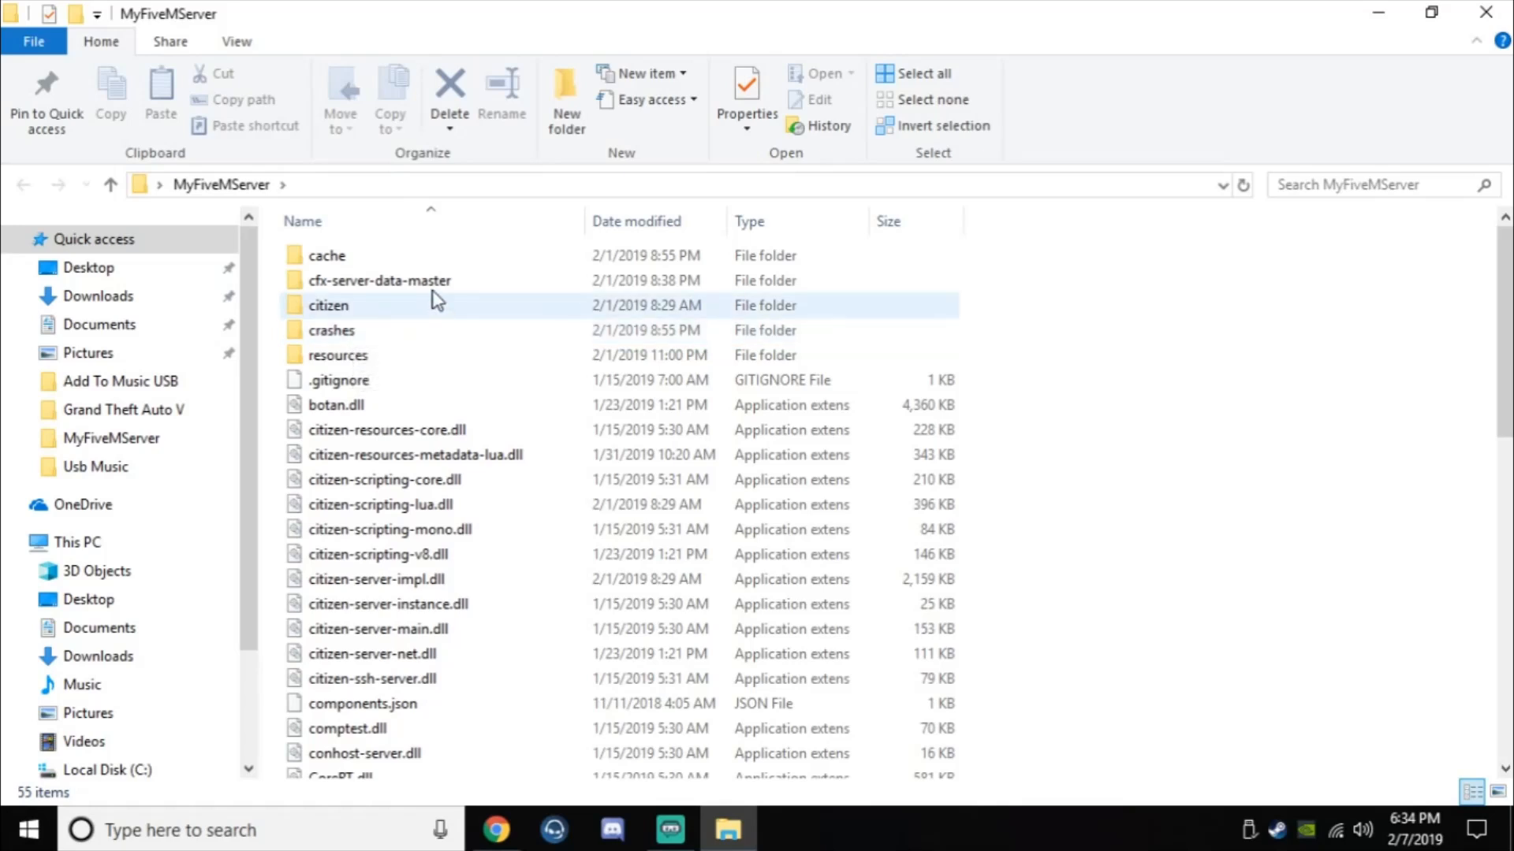
mouse_move(415, 281)
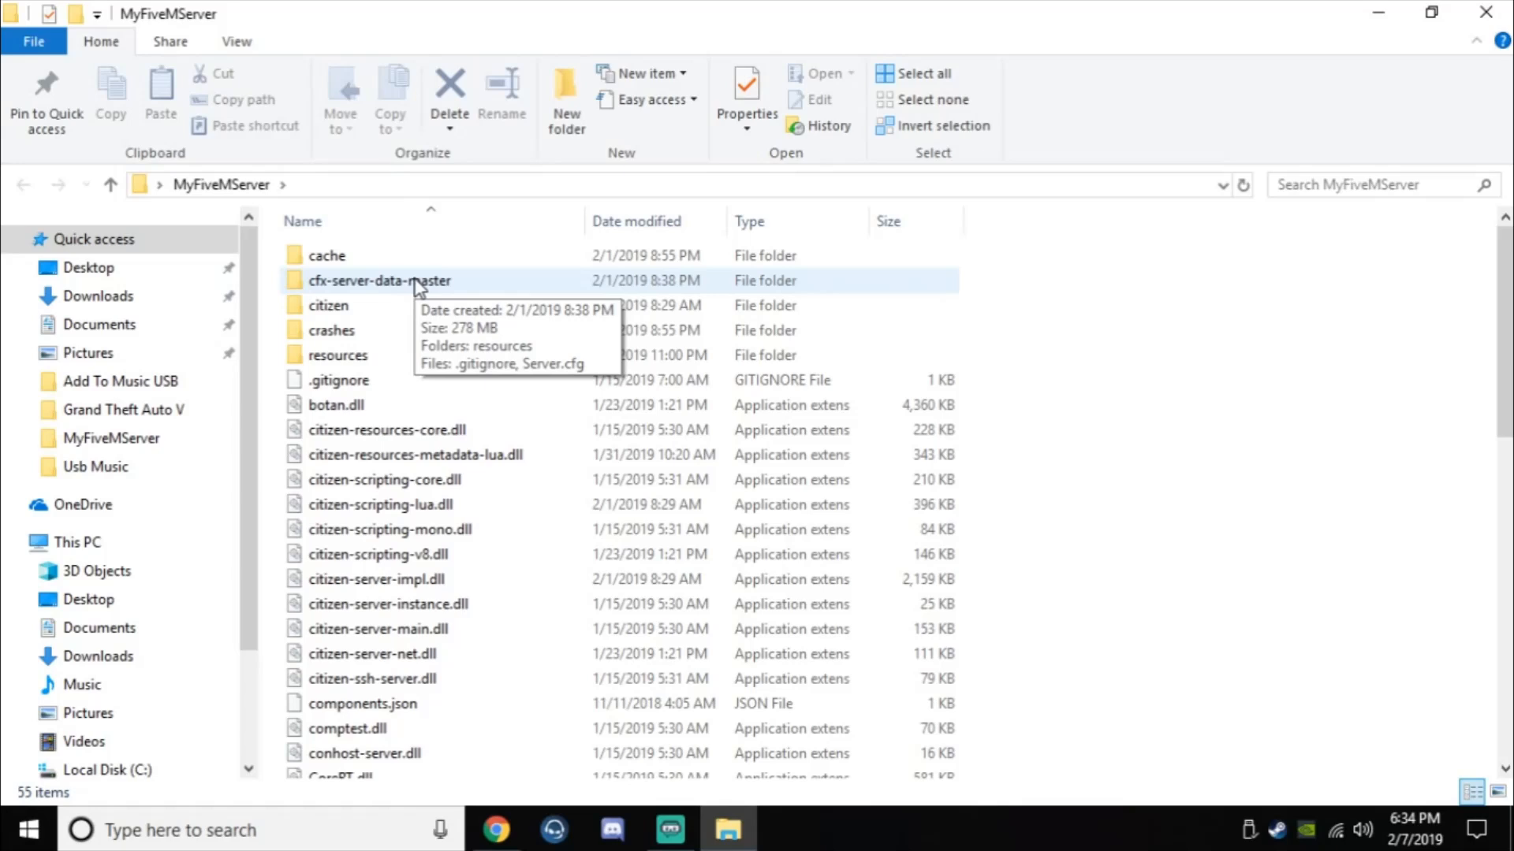
mouse_move(375, 287)
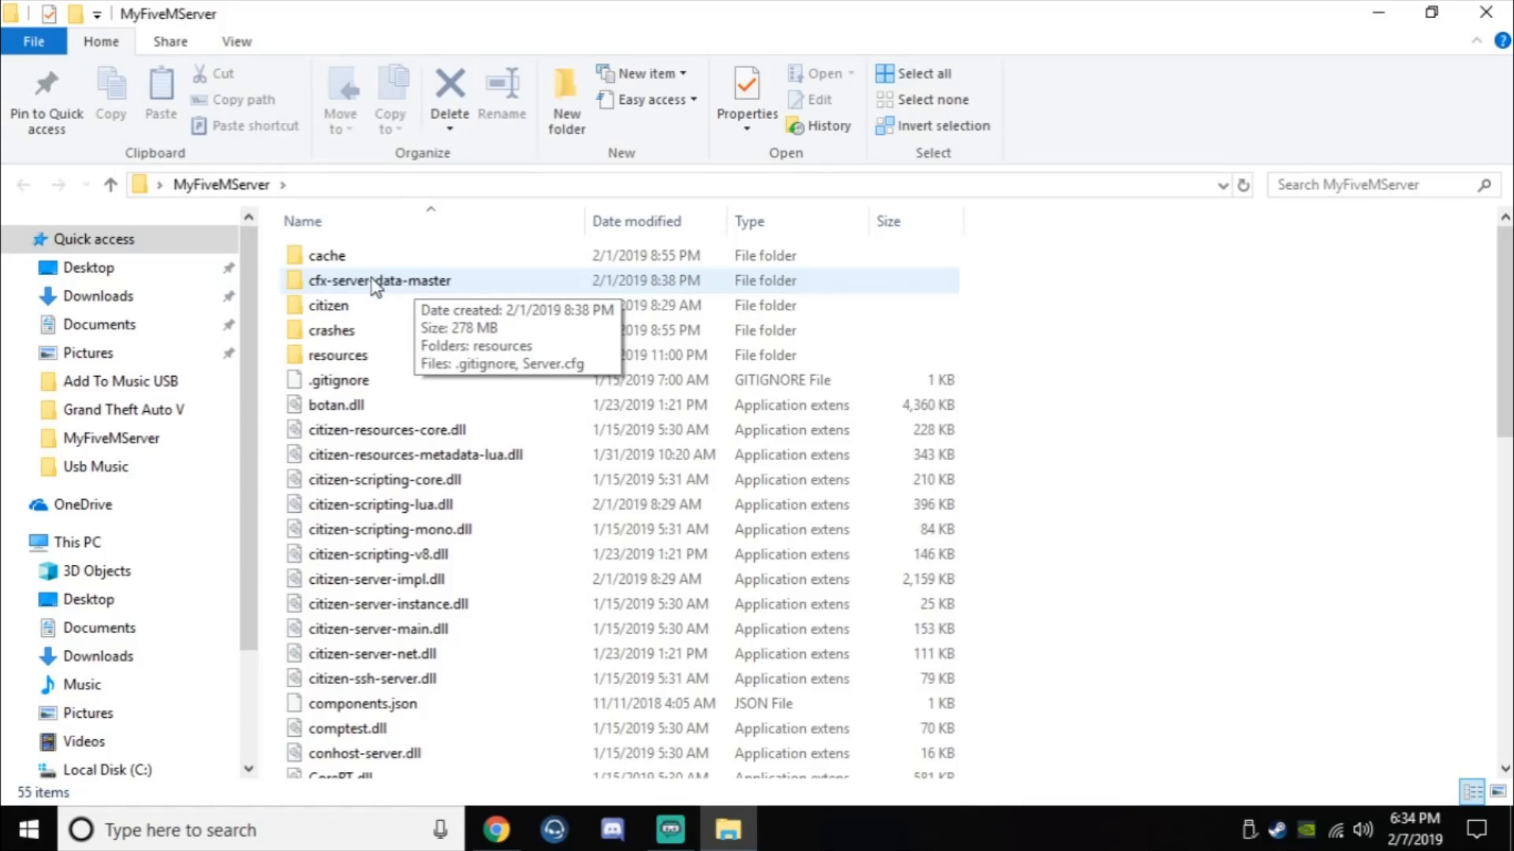
mouse_move(345, 298)
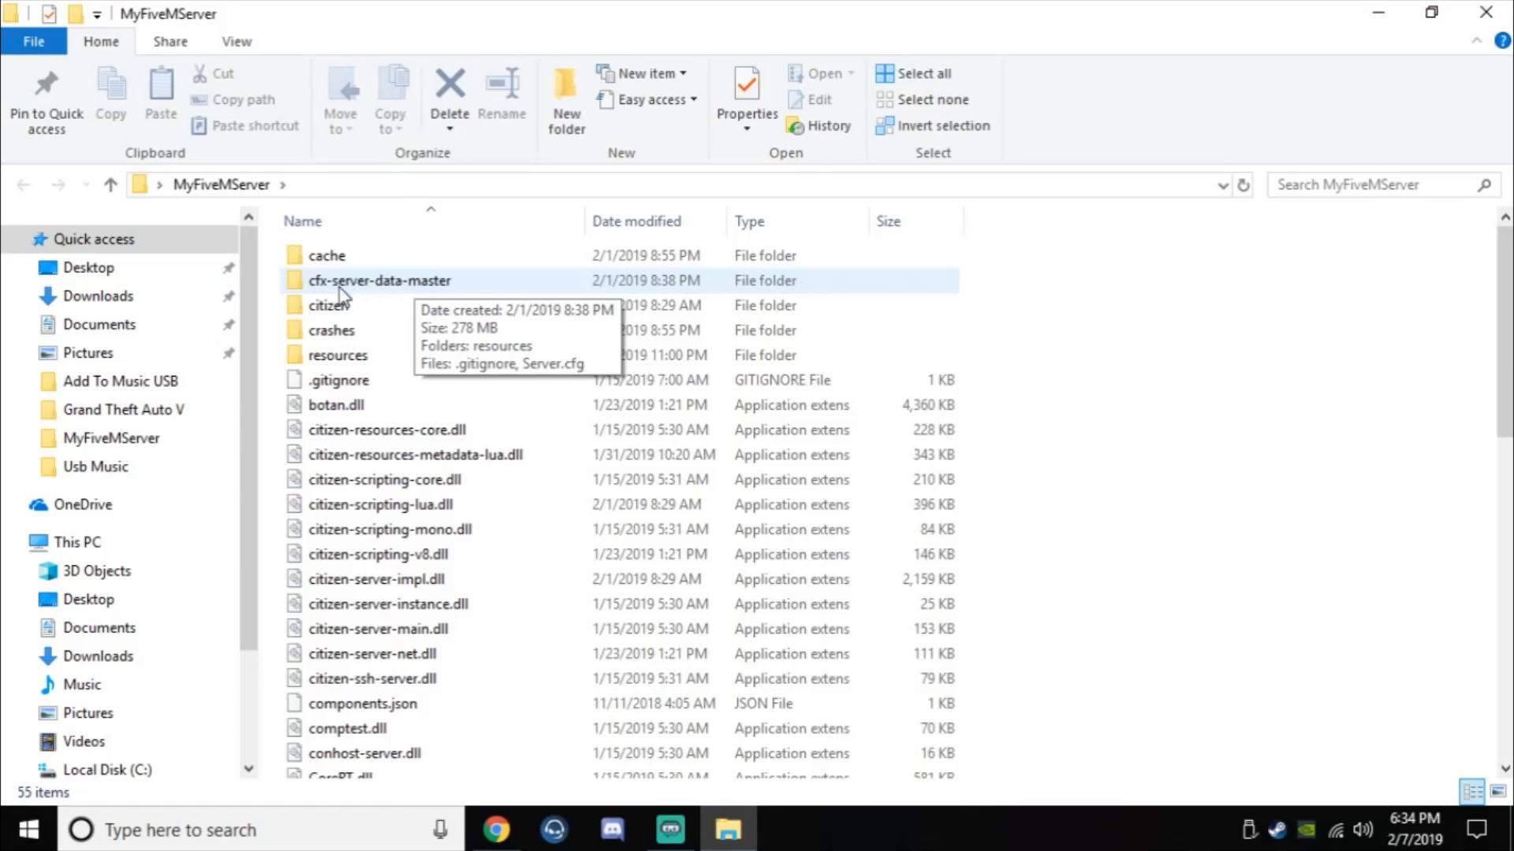
Inside cfx-server-data-master, copy the resources folder together with Server.cfg
double_click(380, 281)
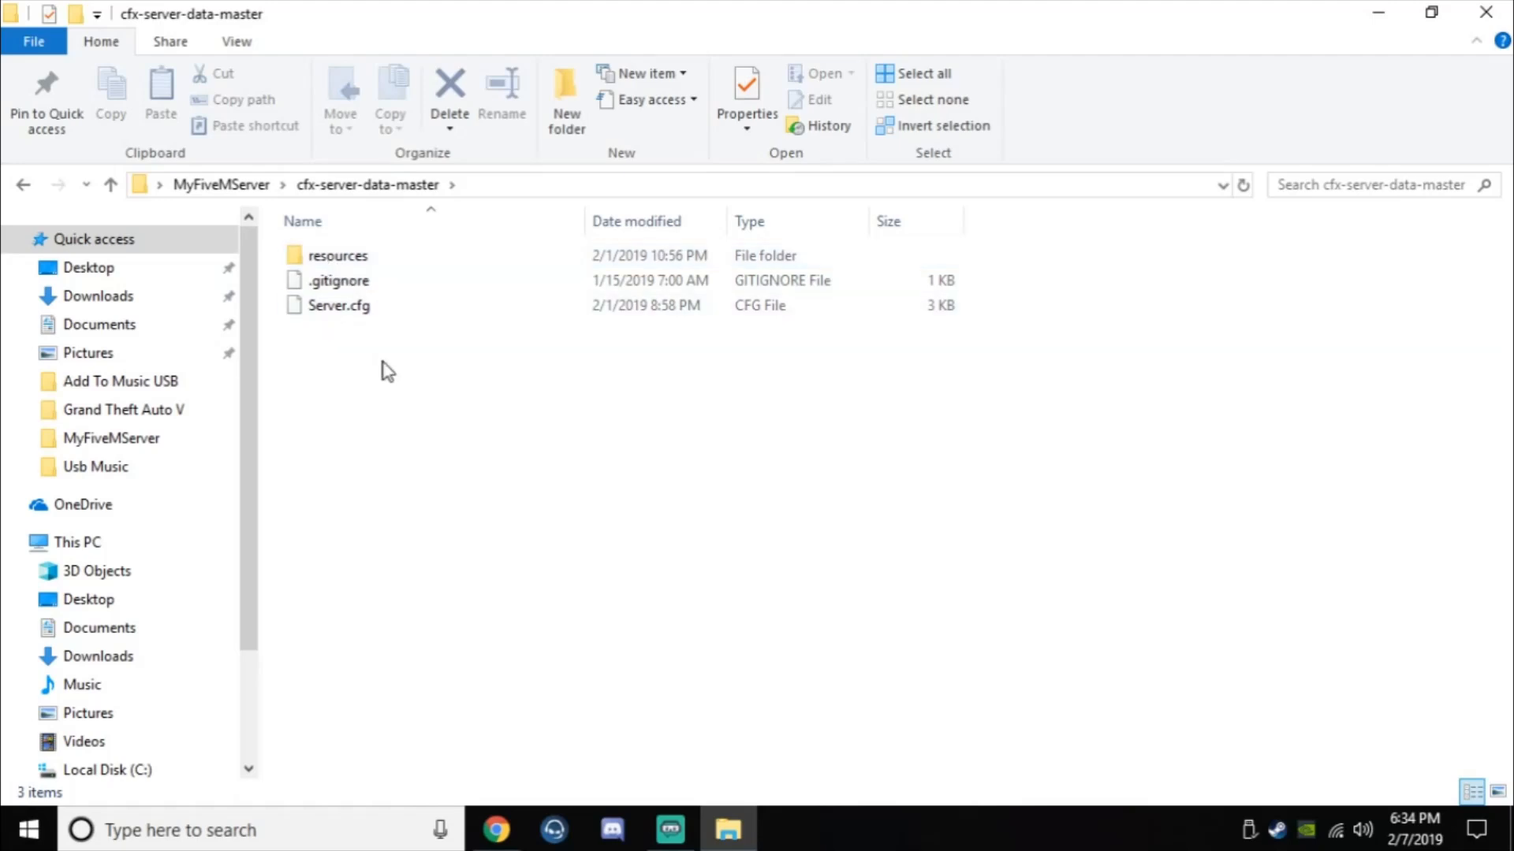
mouse_move(337, 304)
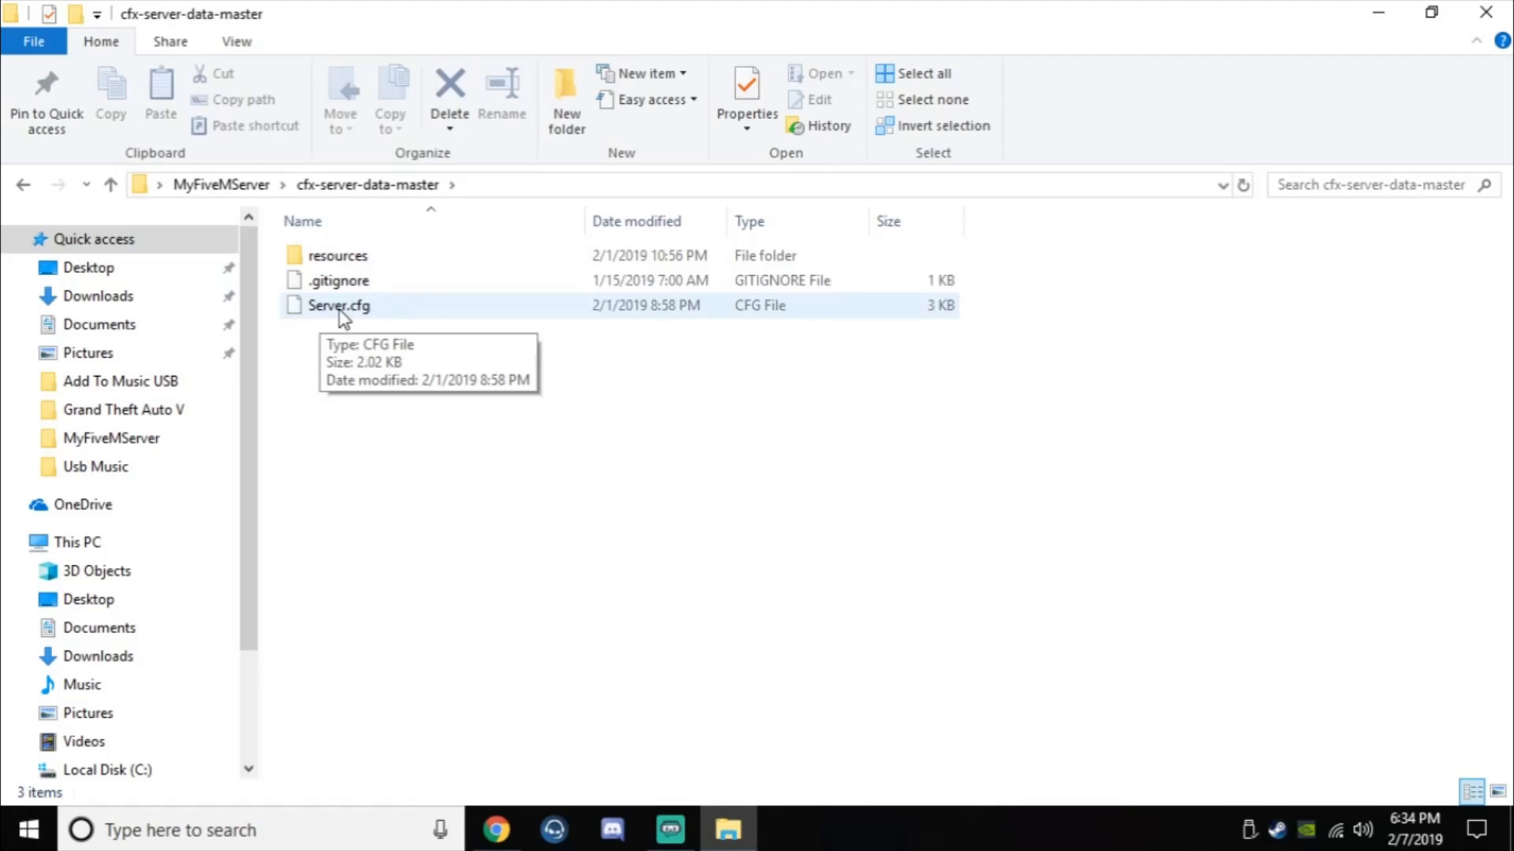
left_click(341, 305)
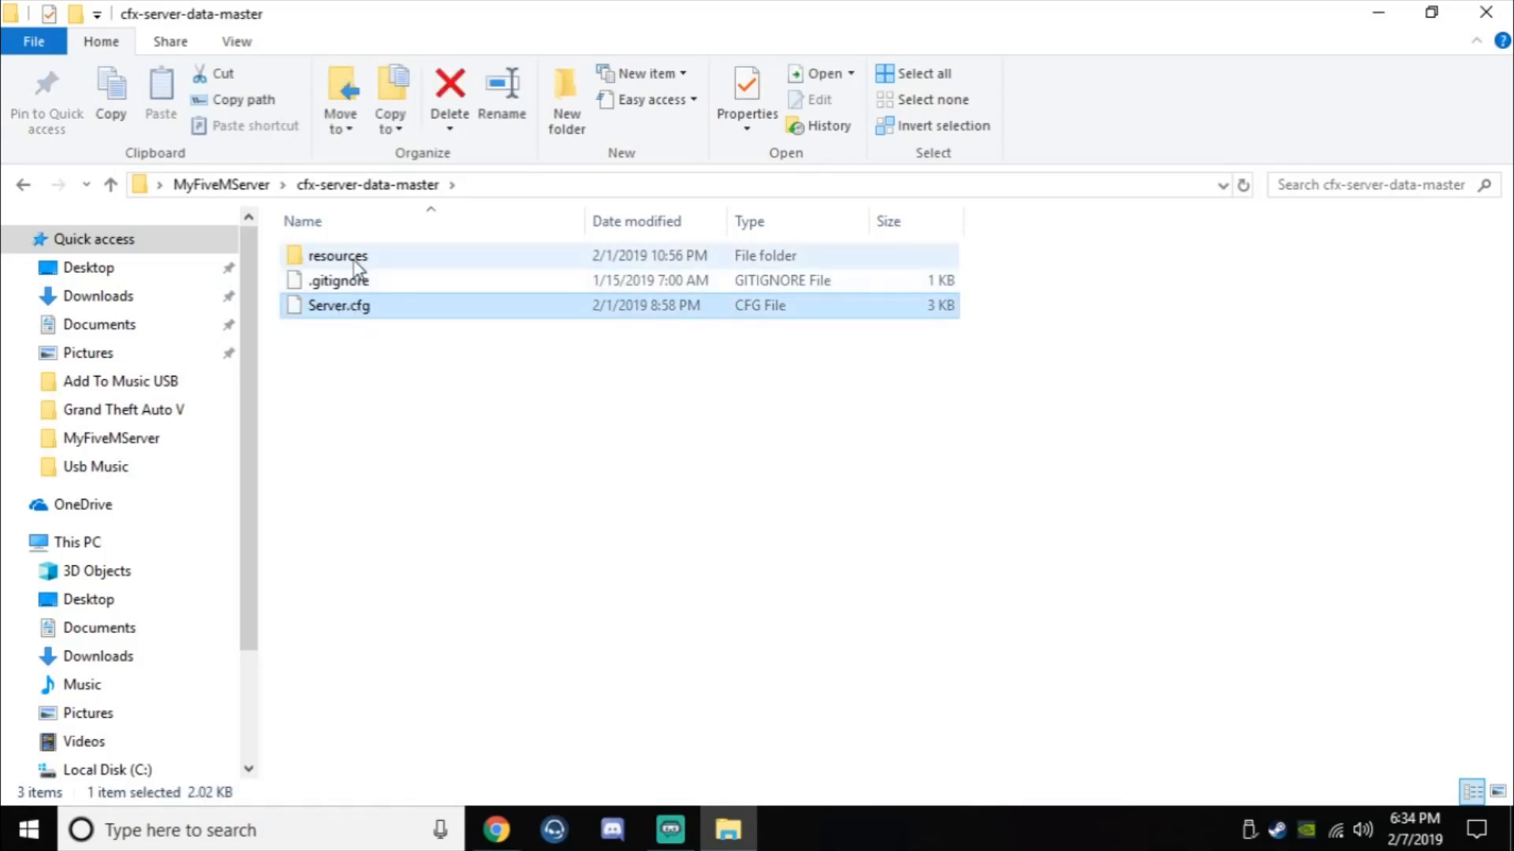
right_click(336, 255)
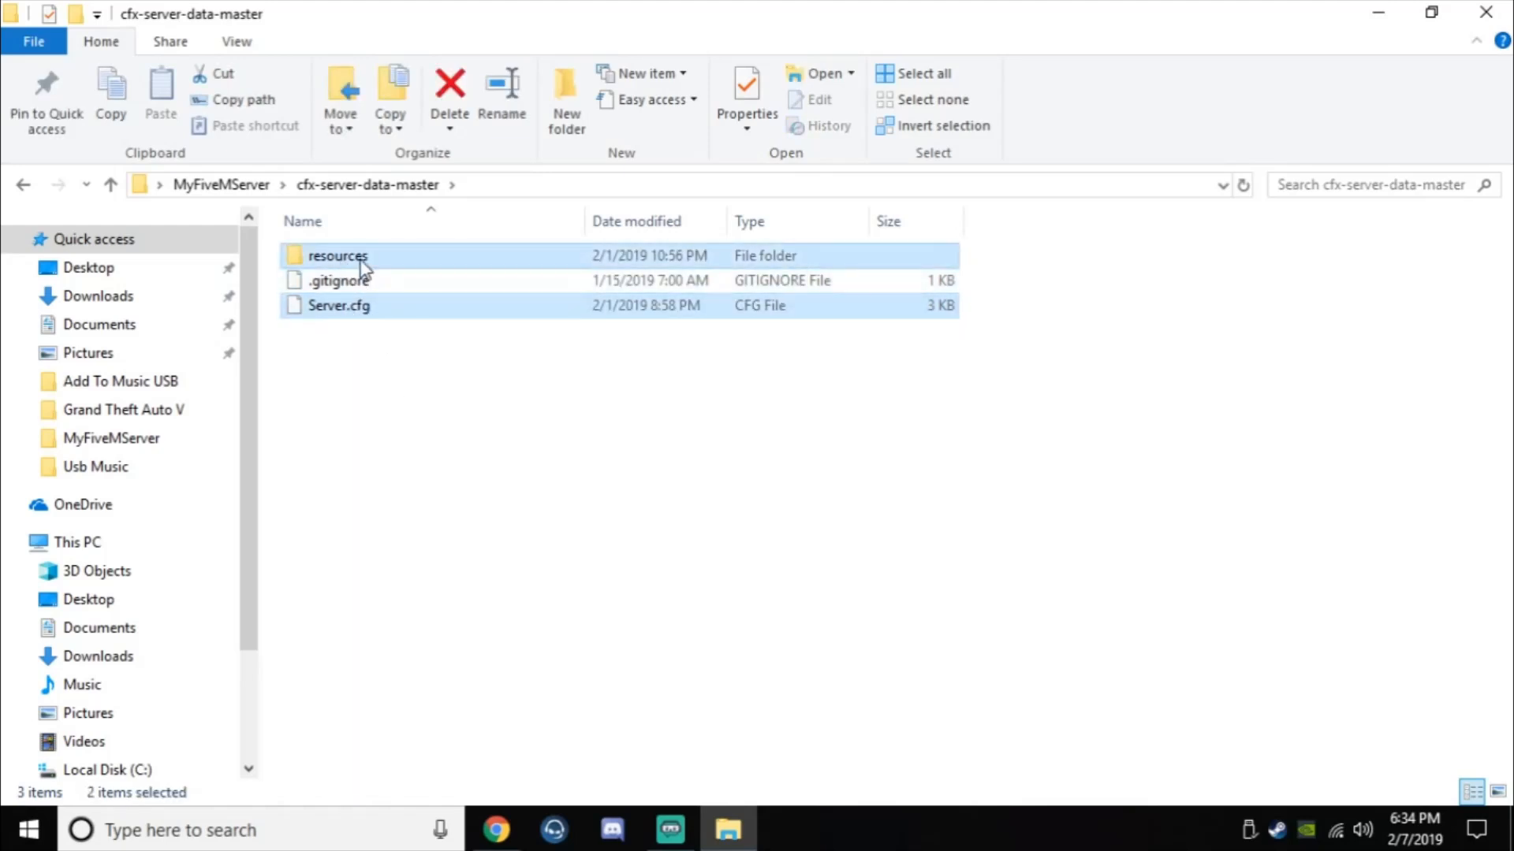
right_click(338, 256)
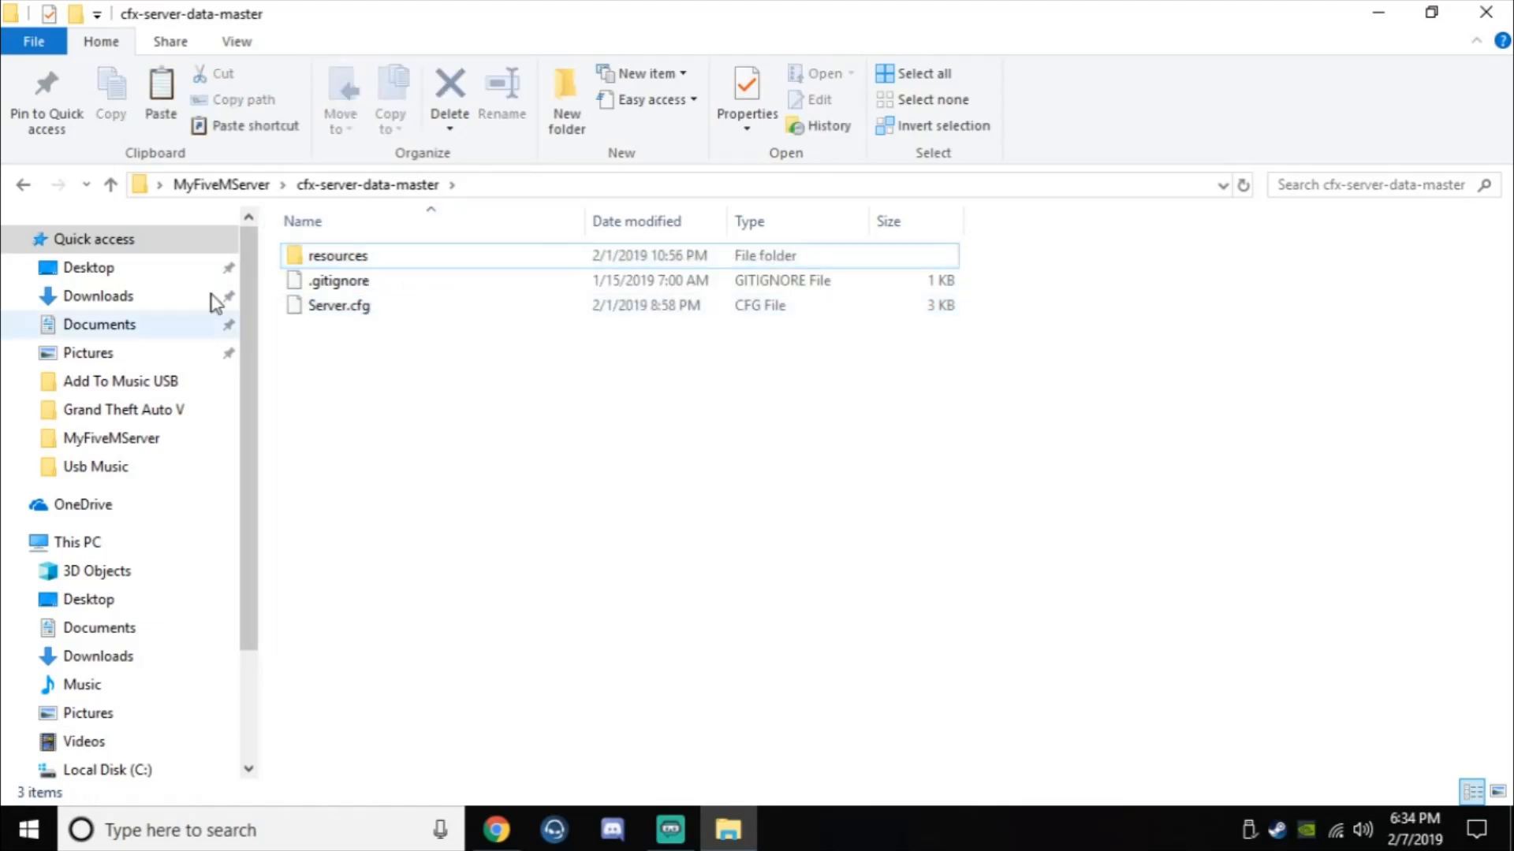
mouse_move(113, 186)
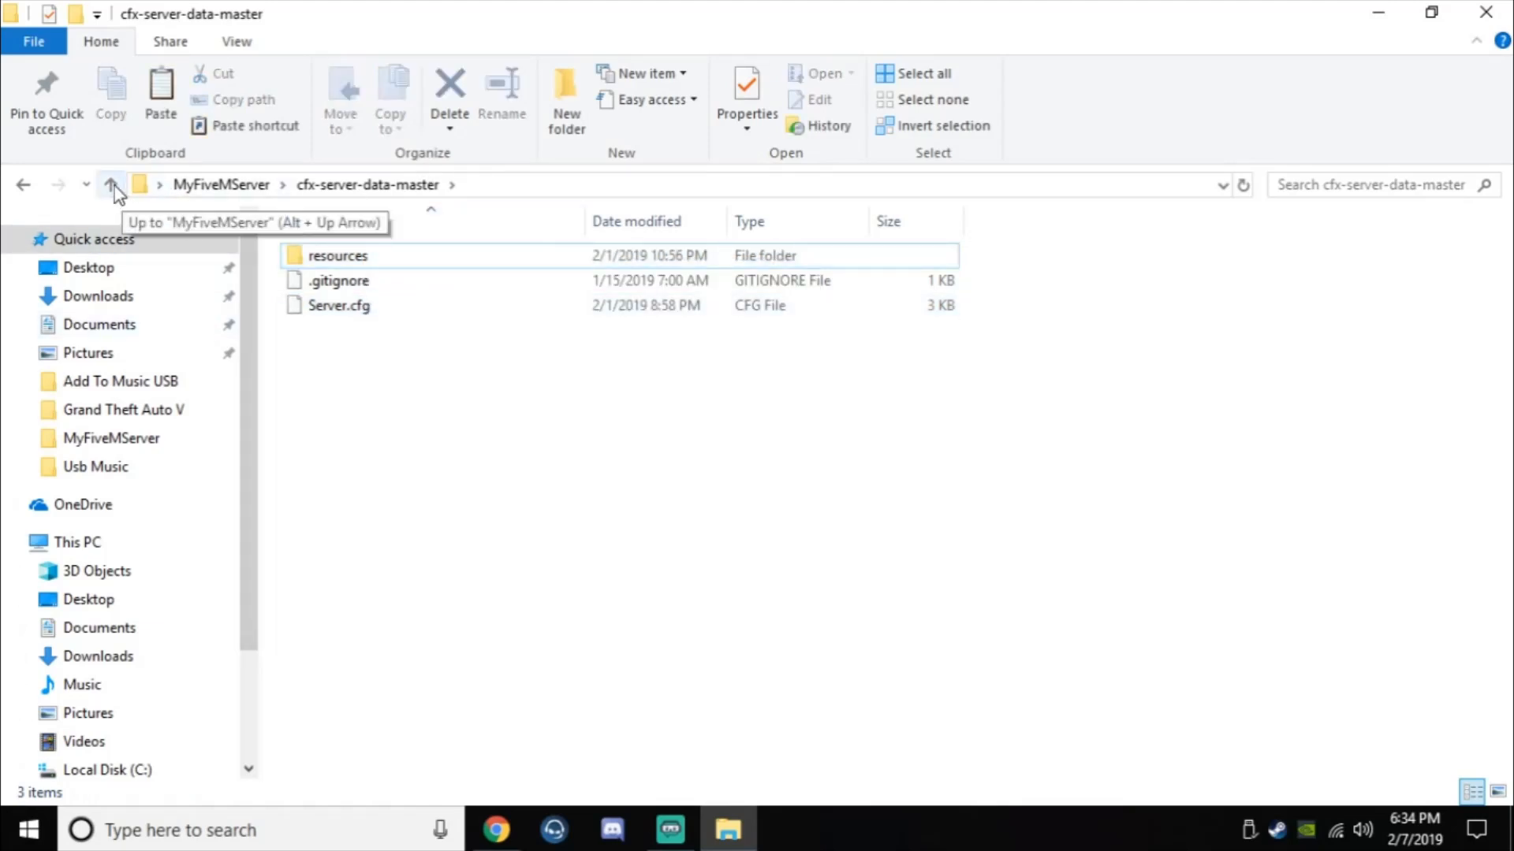
Return to MyFiveMServer, revisit cfx-server-data-master, and come back to the 55-item MyFiveMServer listing
left_click(112, 184)
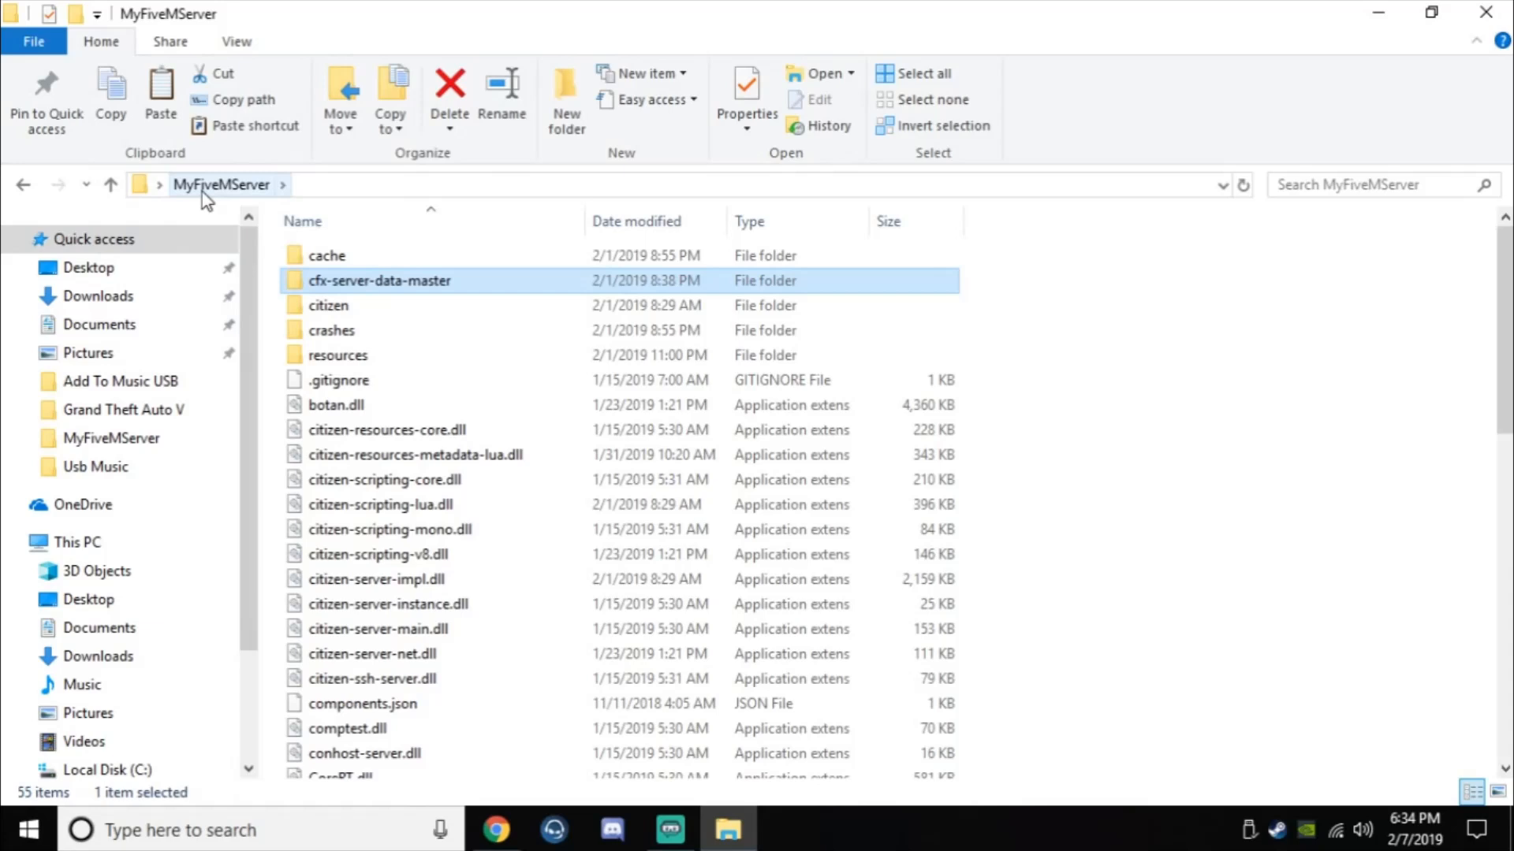
mouse_move(1172, 506)
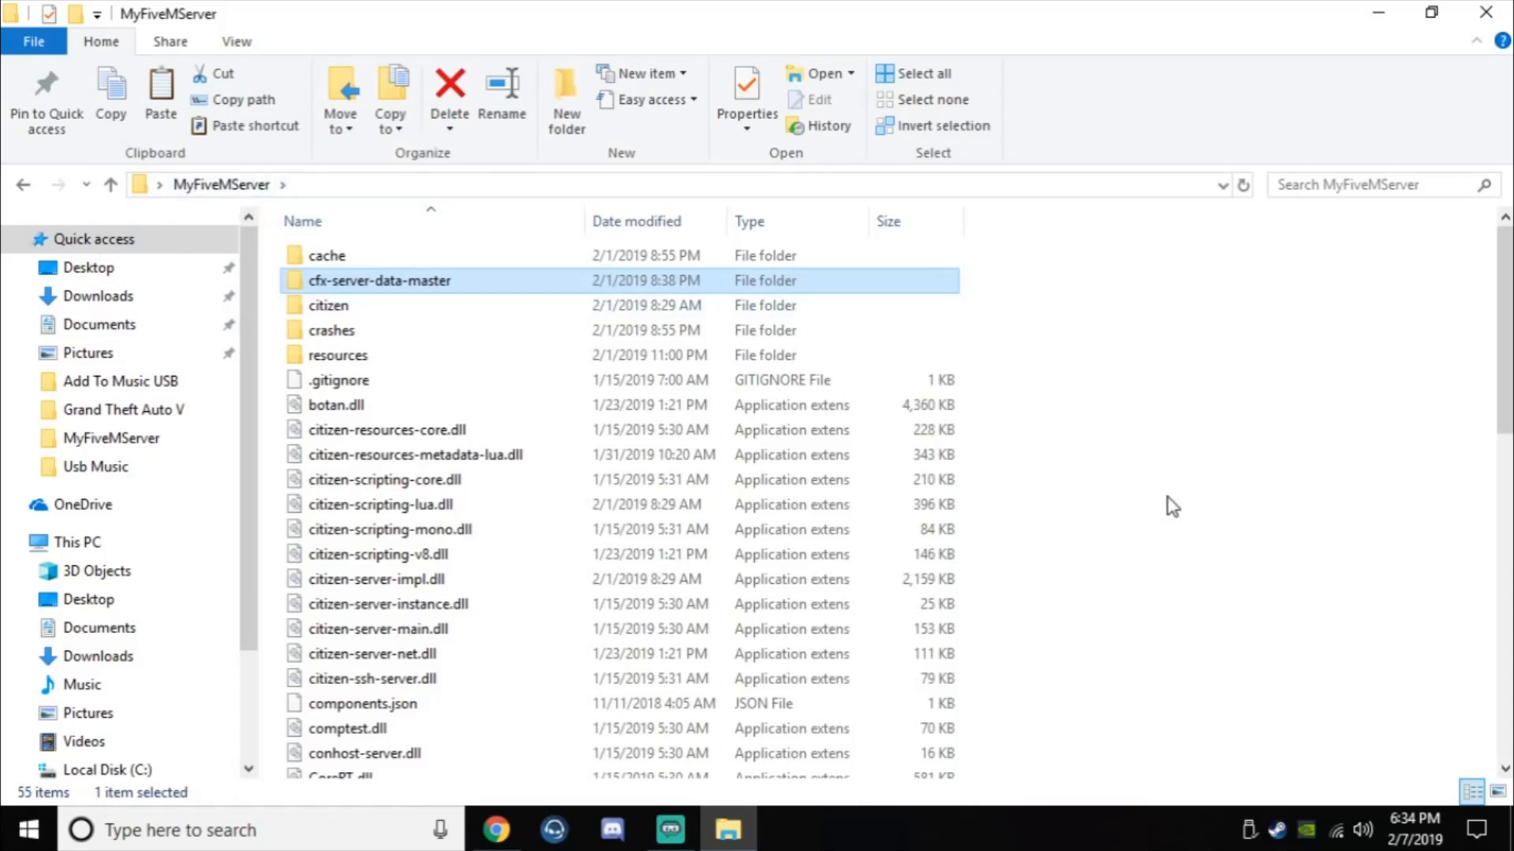
right_click(1171, 506)
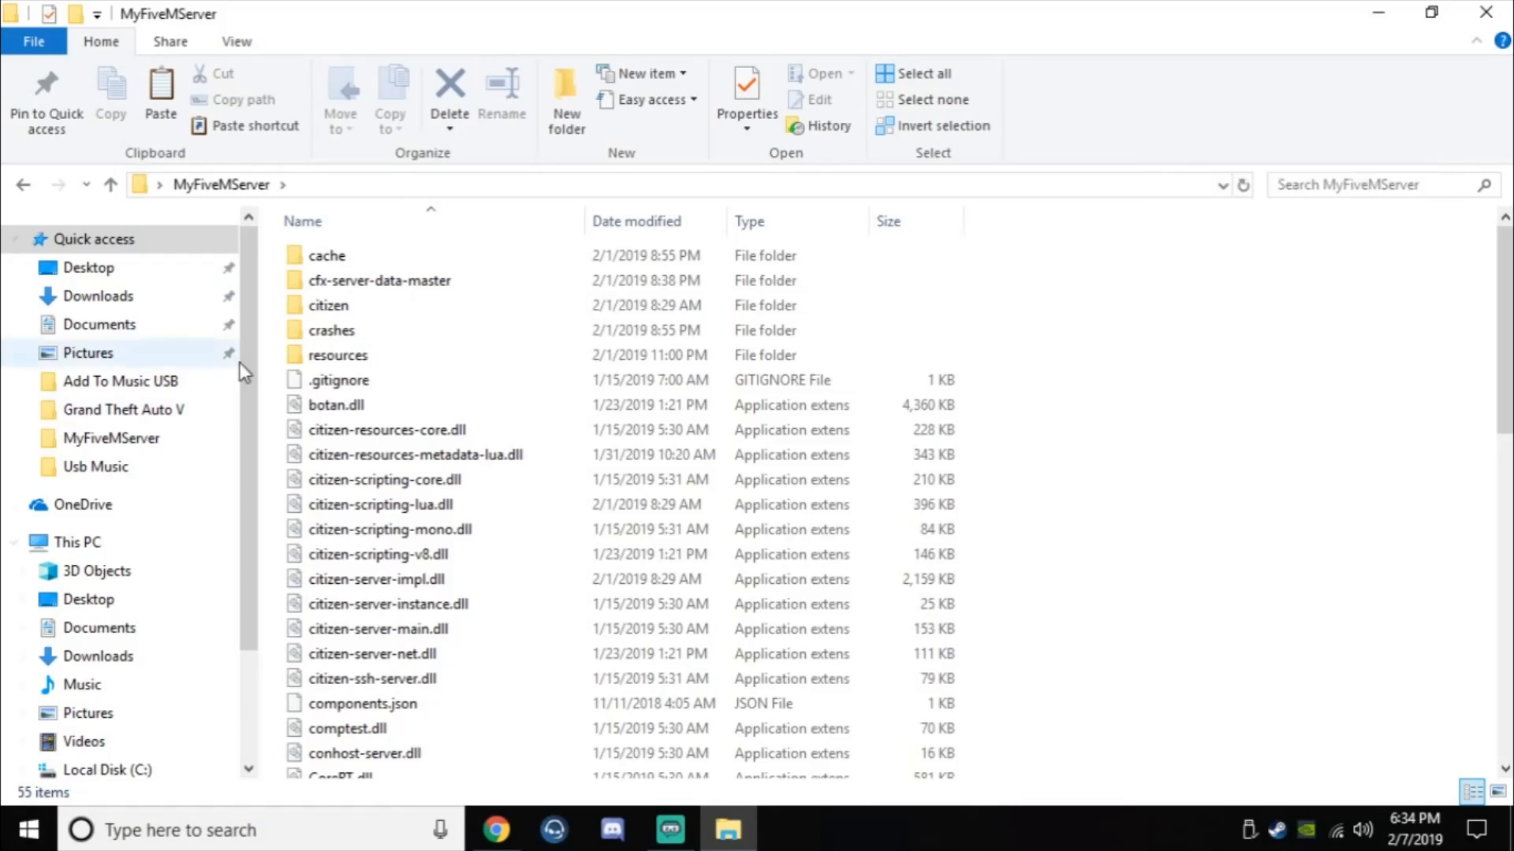
left_click(380, 281)
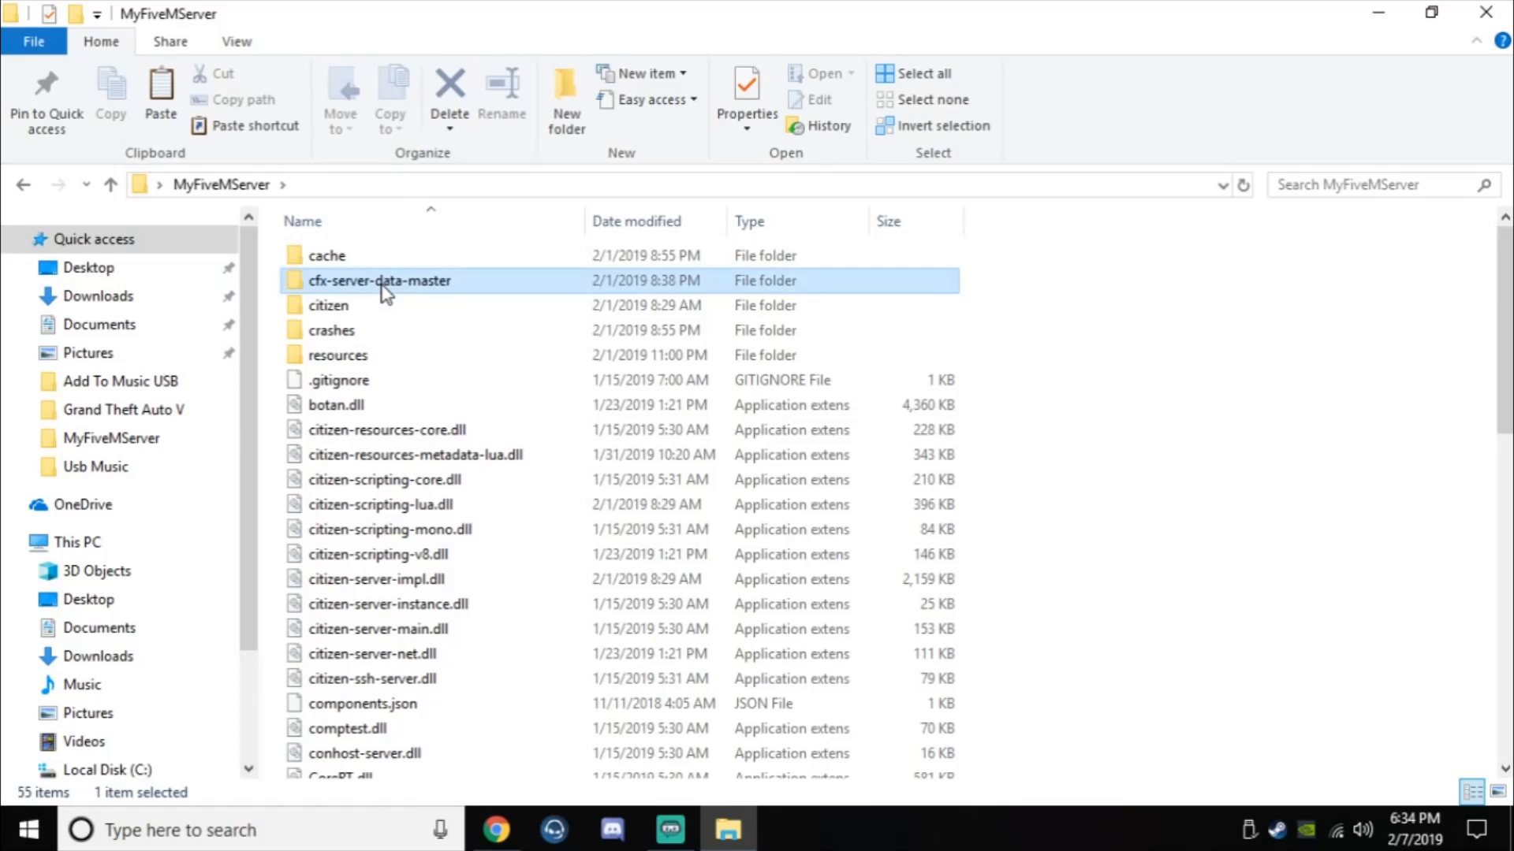
double_click(380, 281)
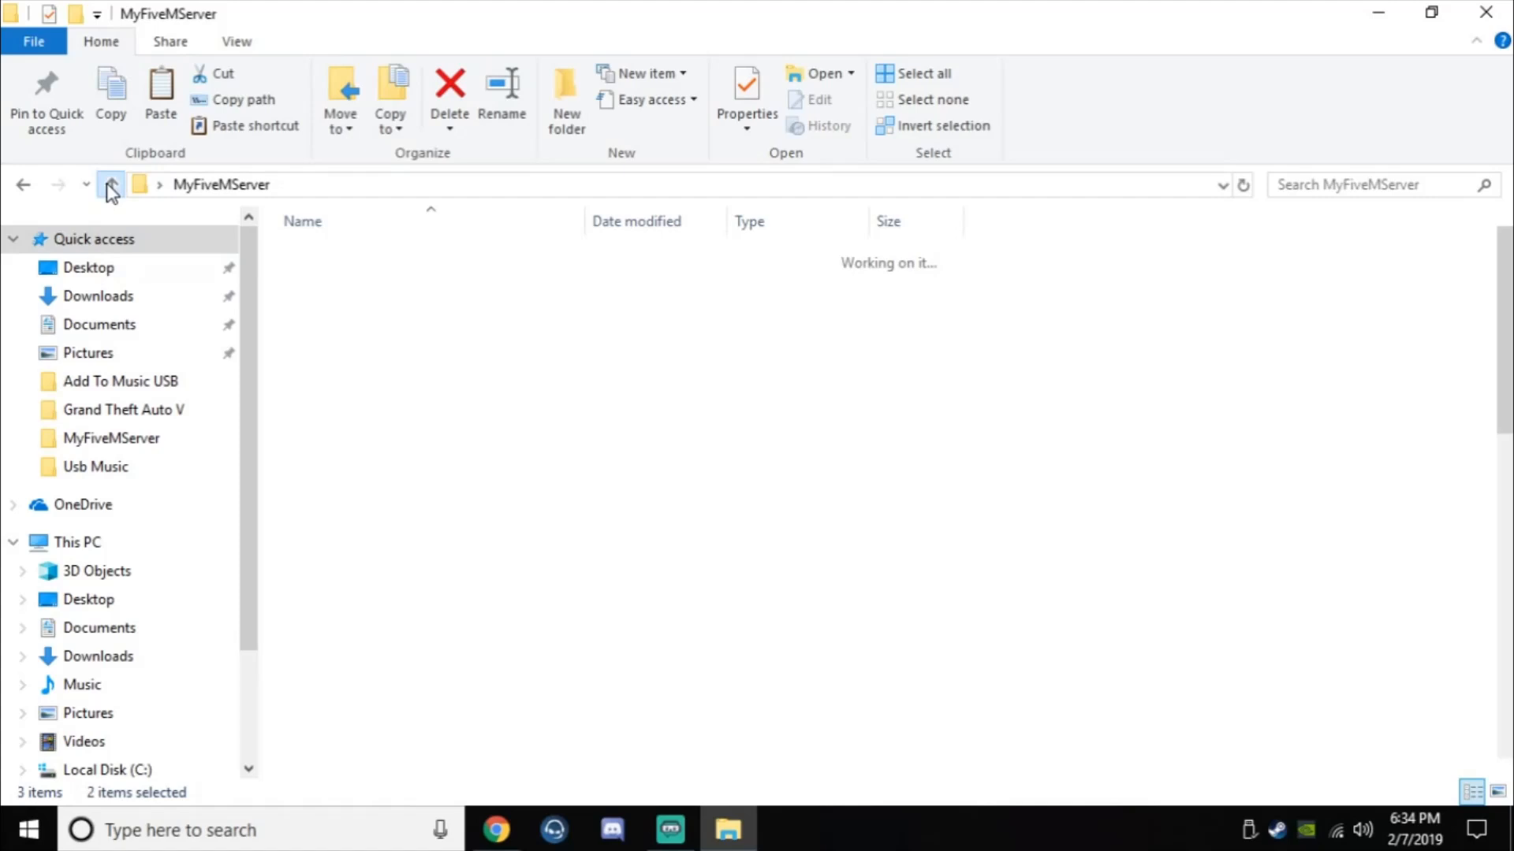
left_click(111, 184)
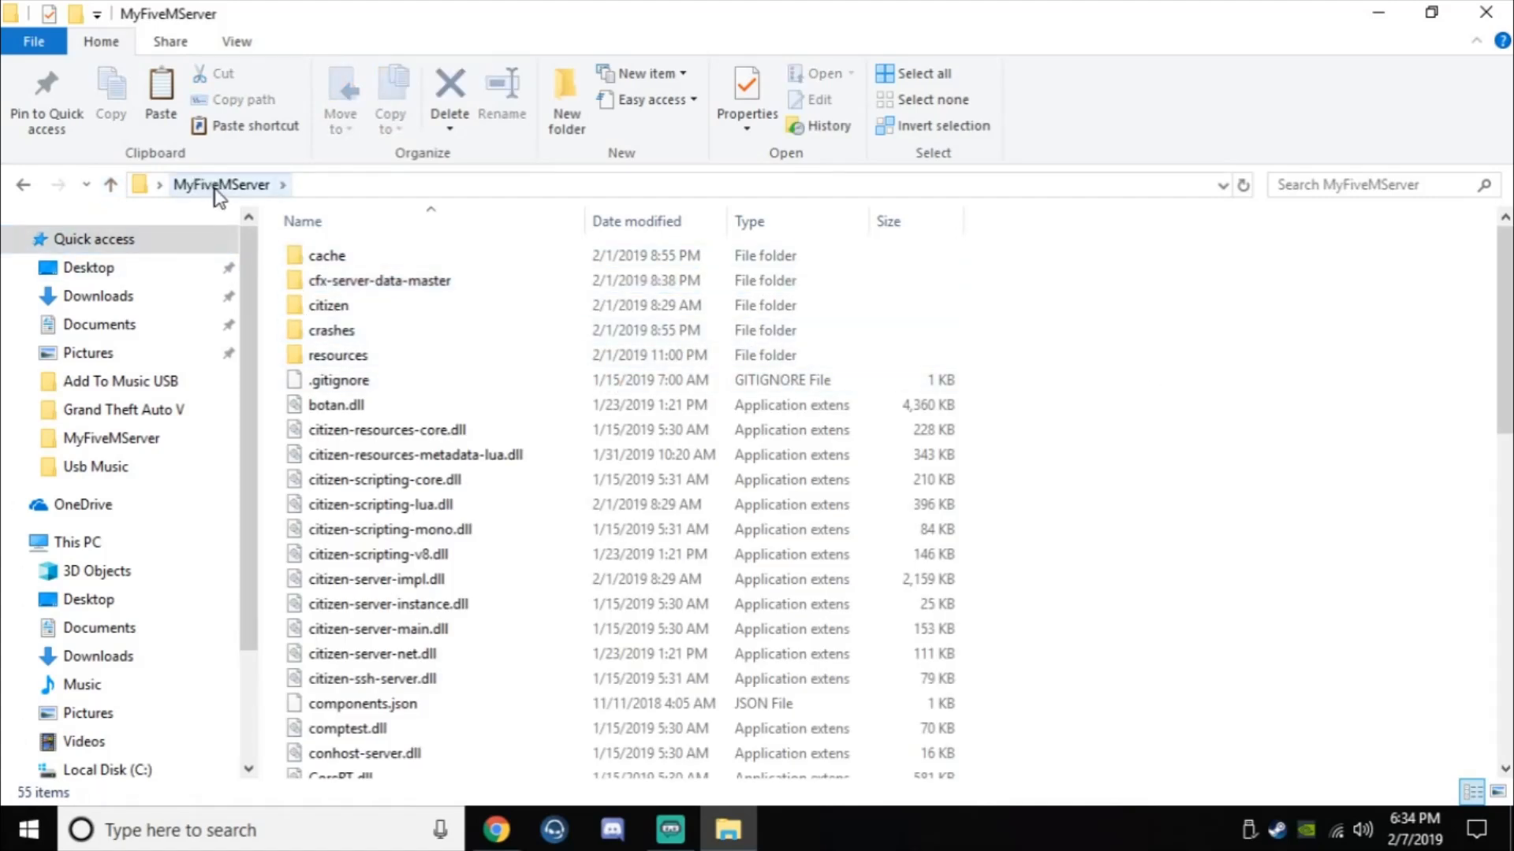
mouse_move(1096, 483)
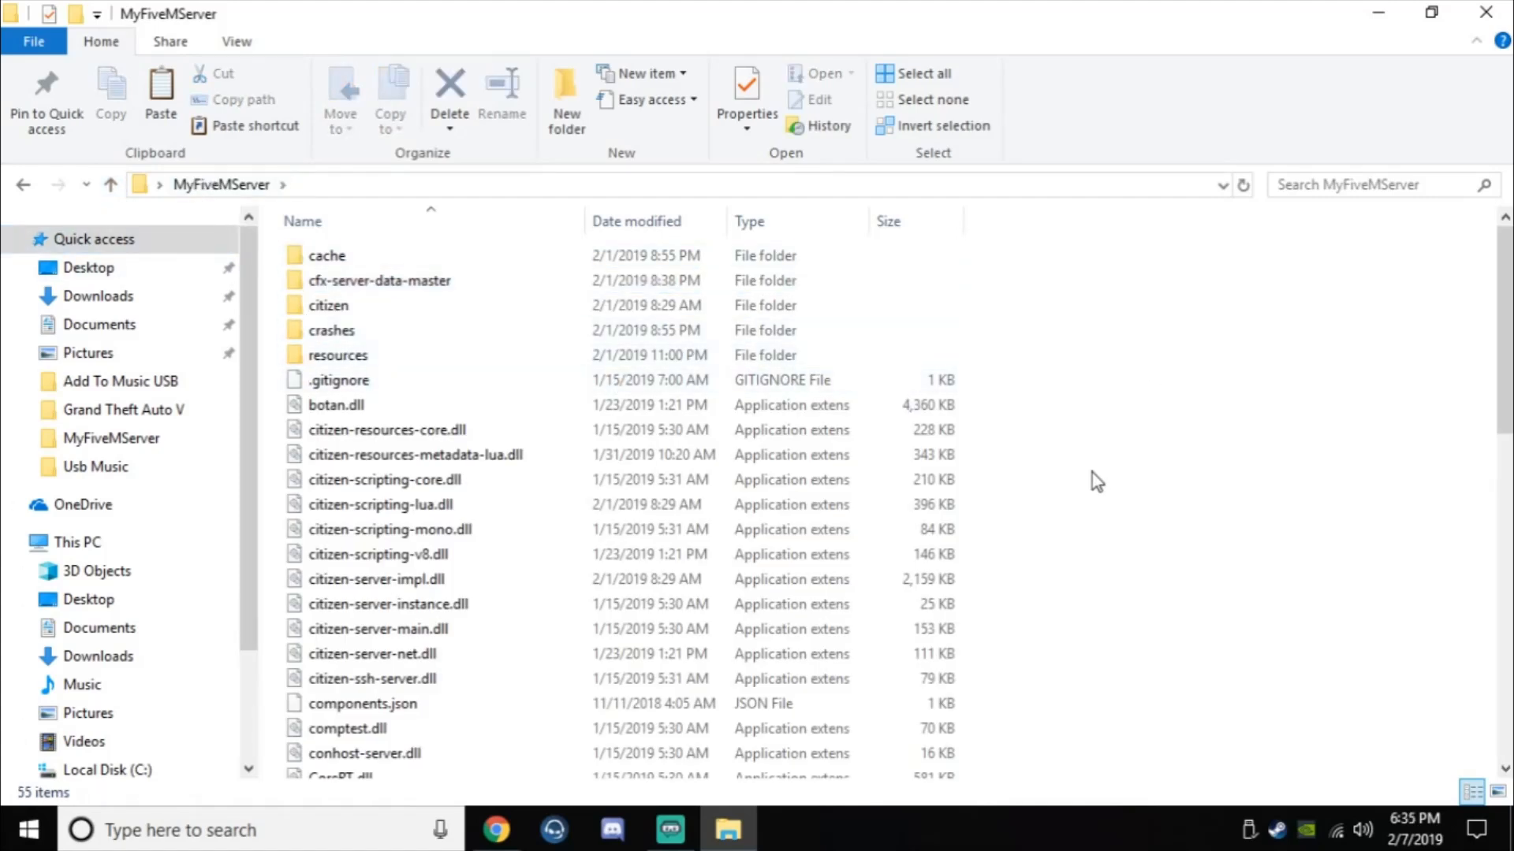
mouse_move(1102, 484)
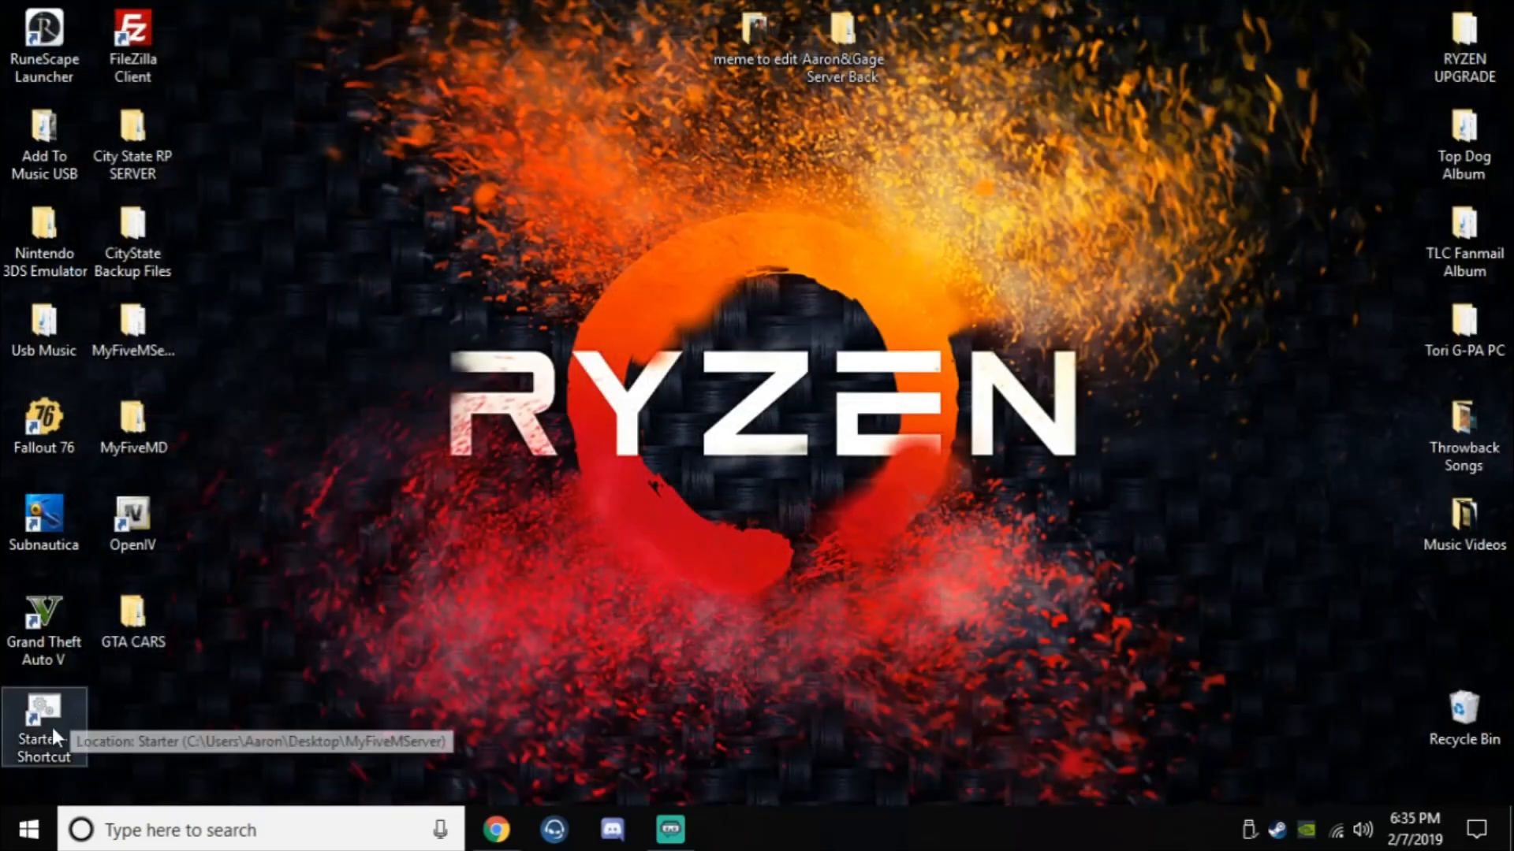
double_click(44, 719)
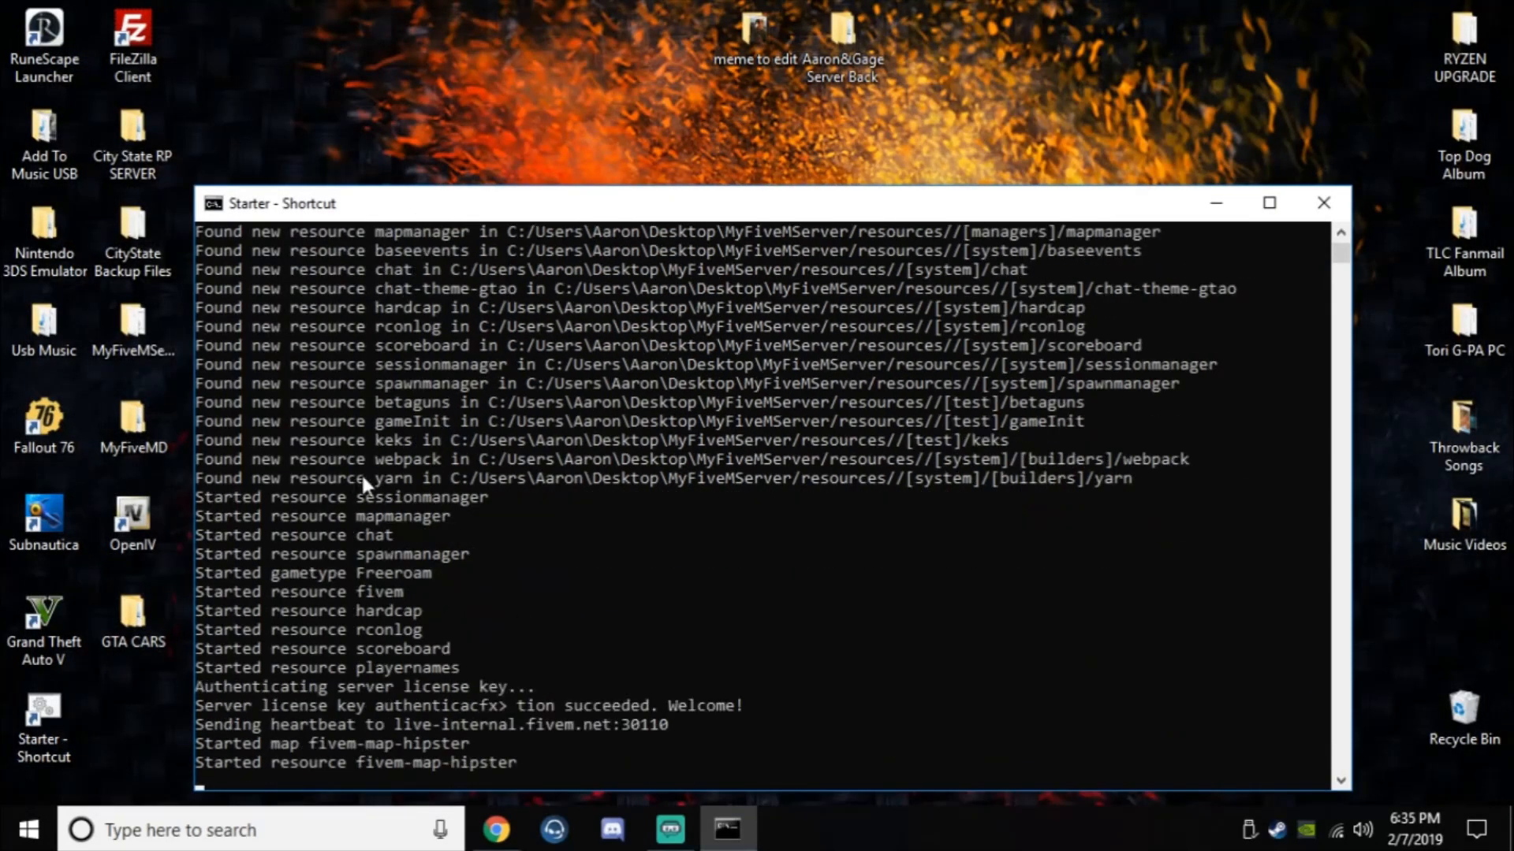
mouse_move(1220, 287)
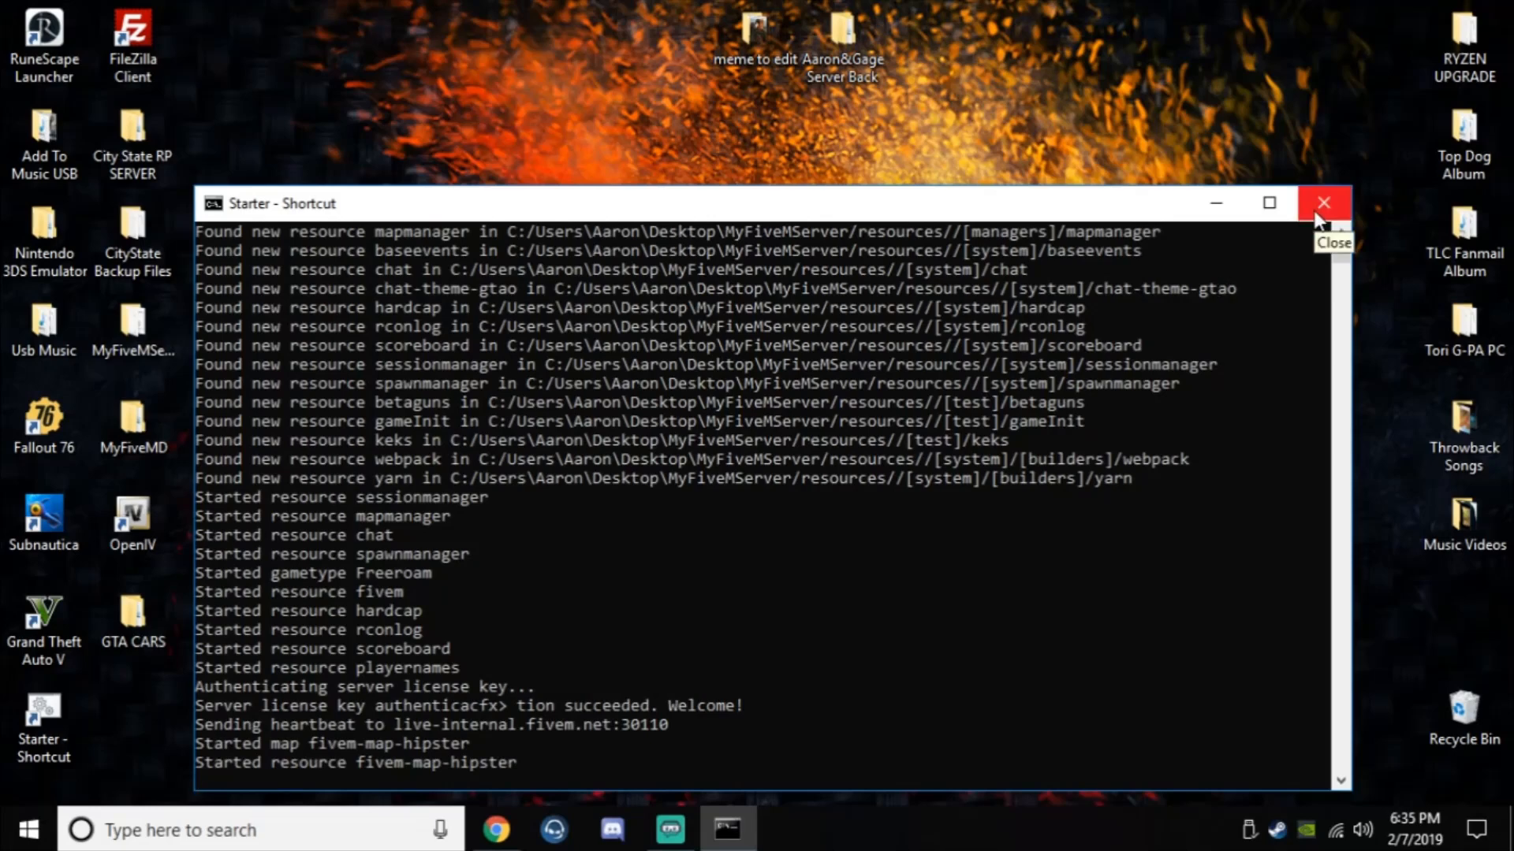
left_click(1323, 203)
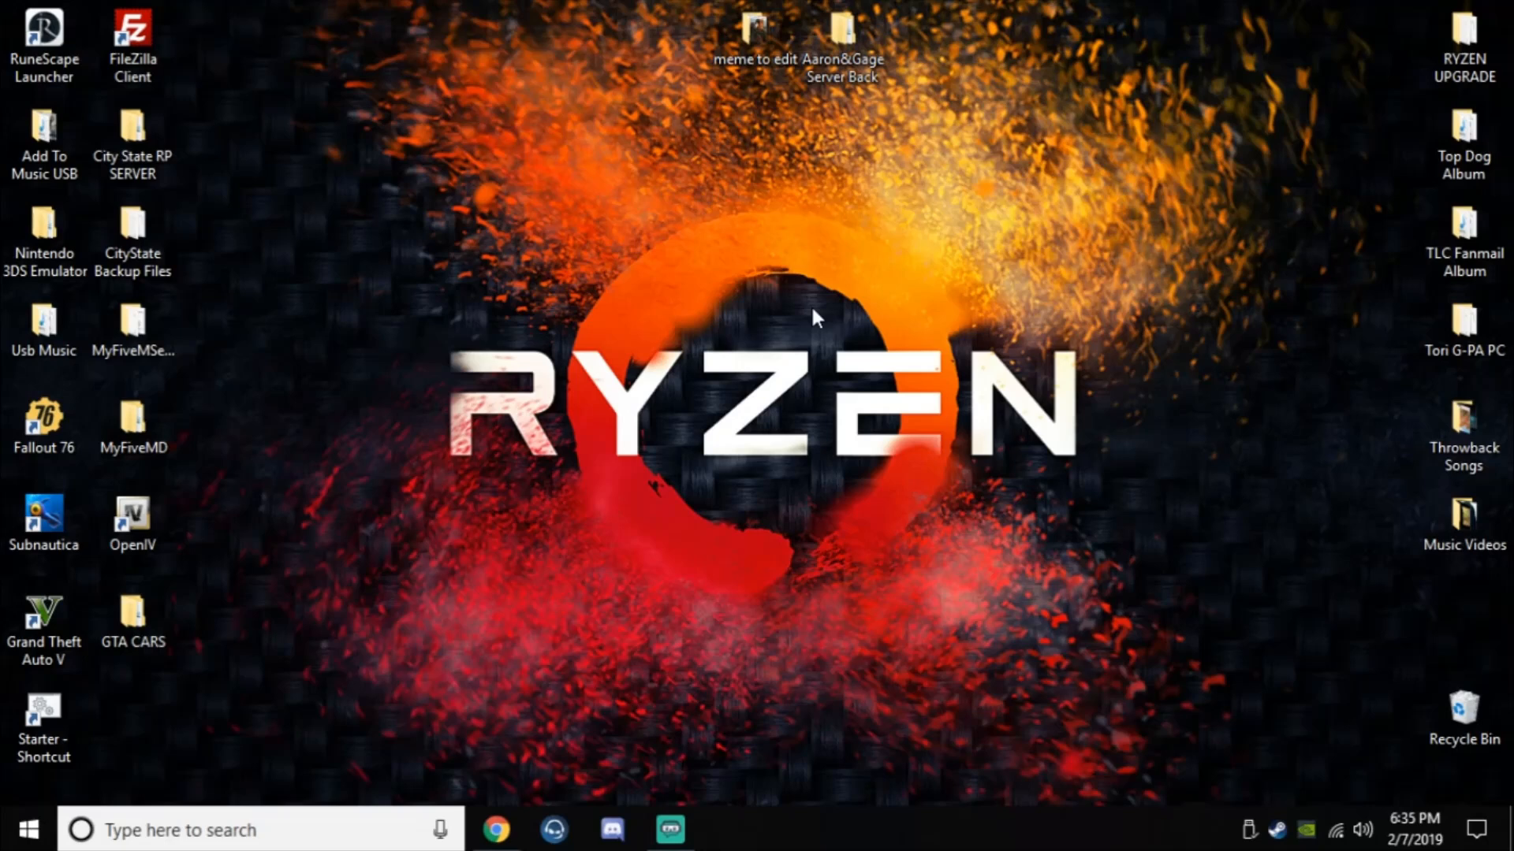
mouse_move(536, 492)
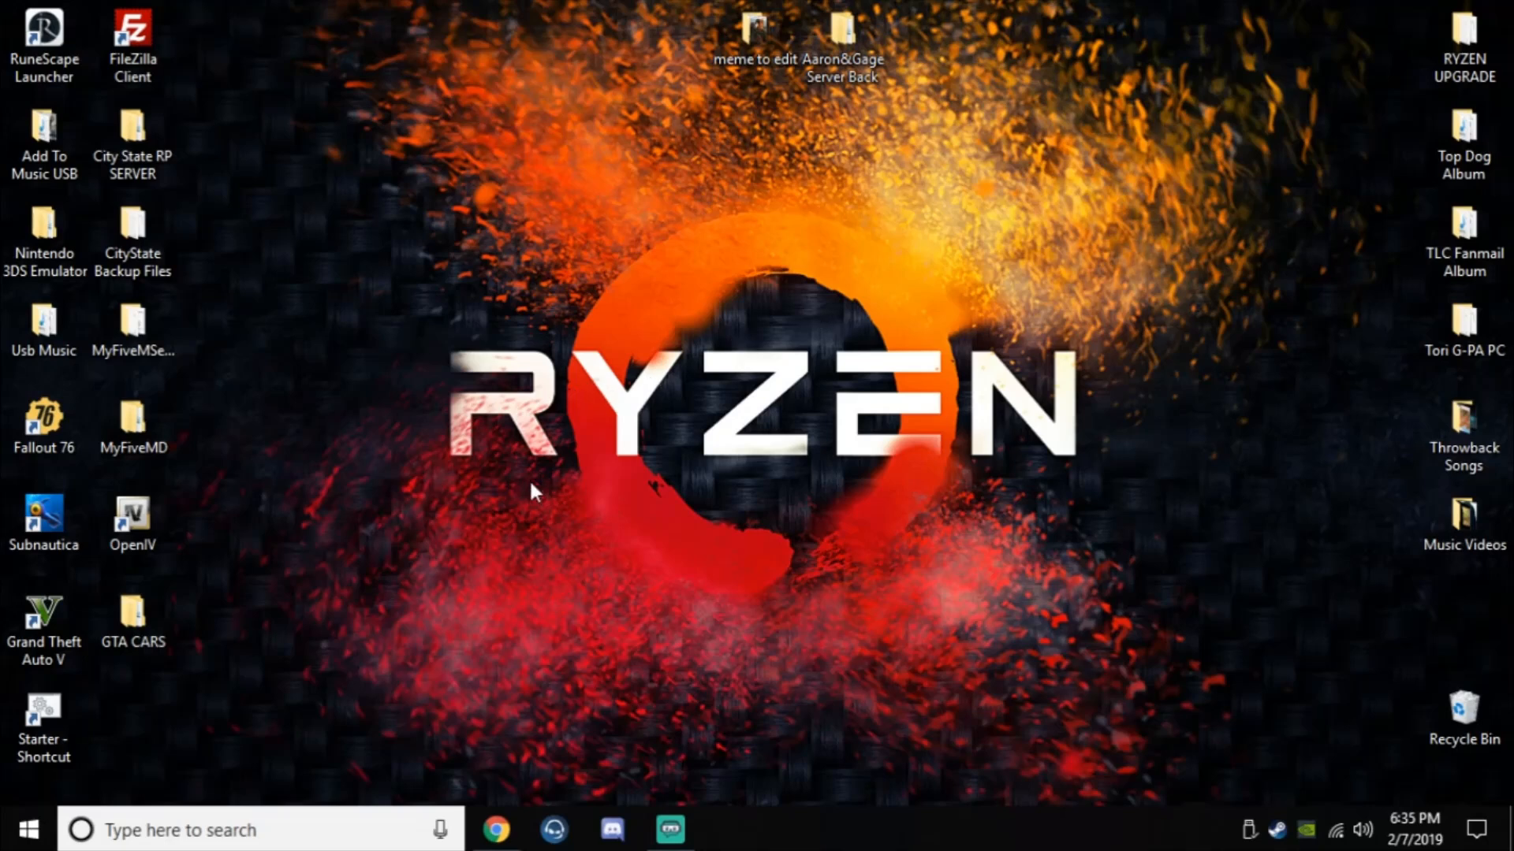
mouse_move(467, 369)
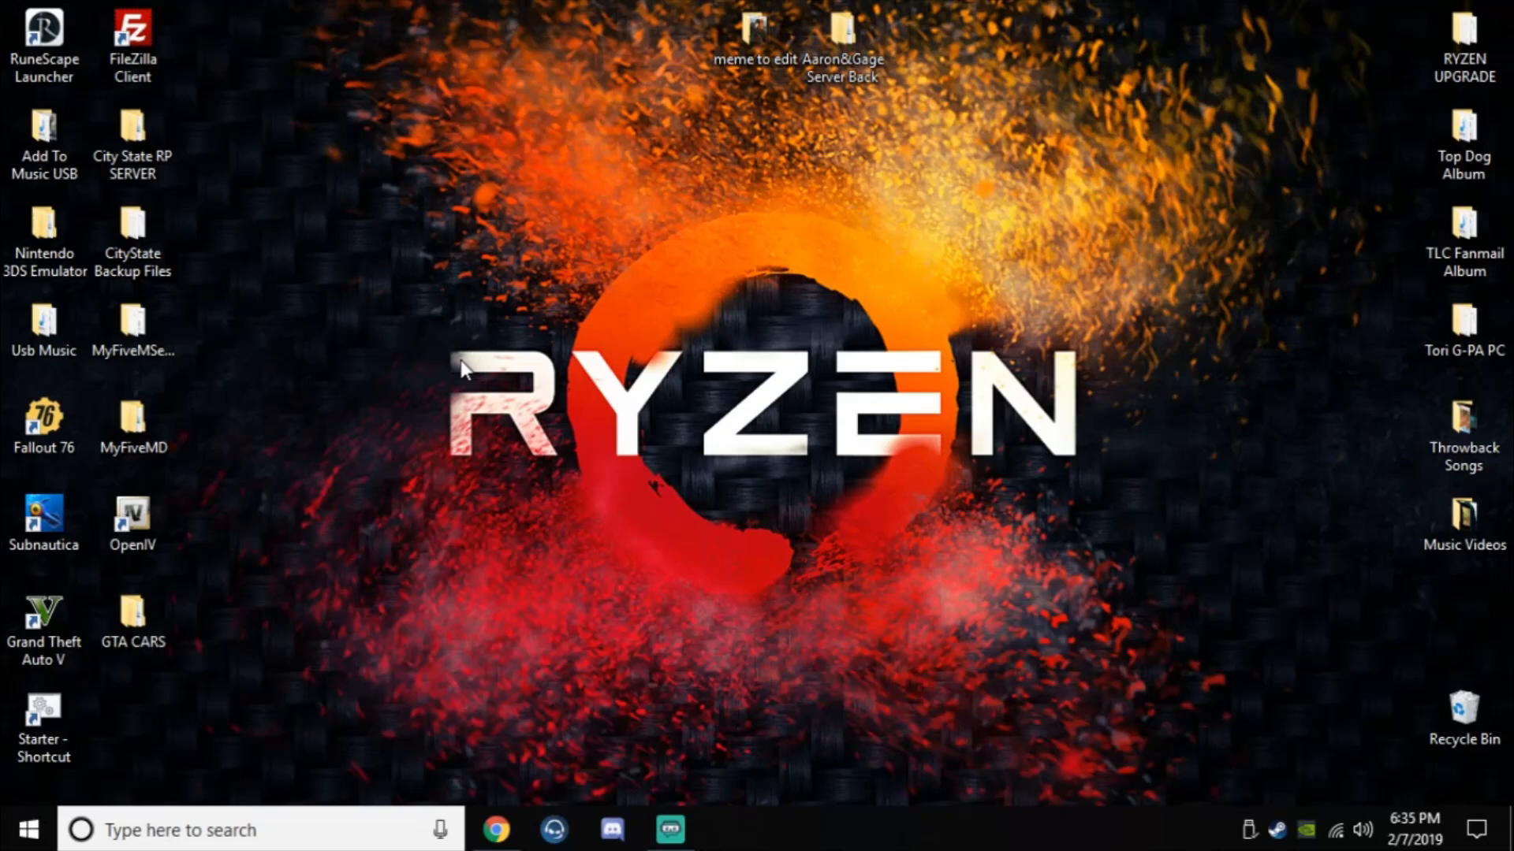
mouse_move(280, 538)
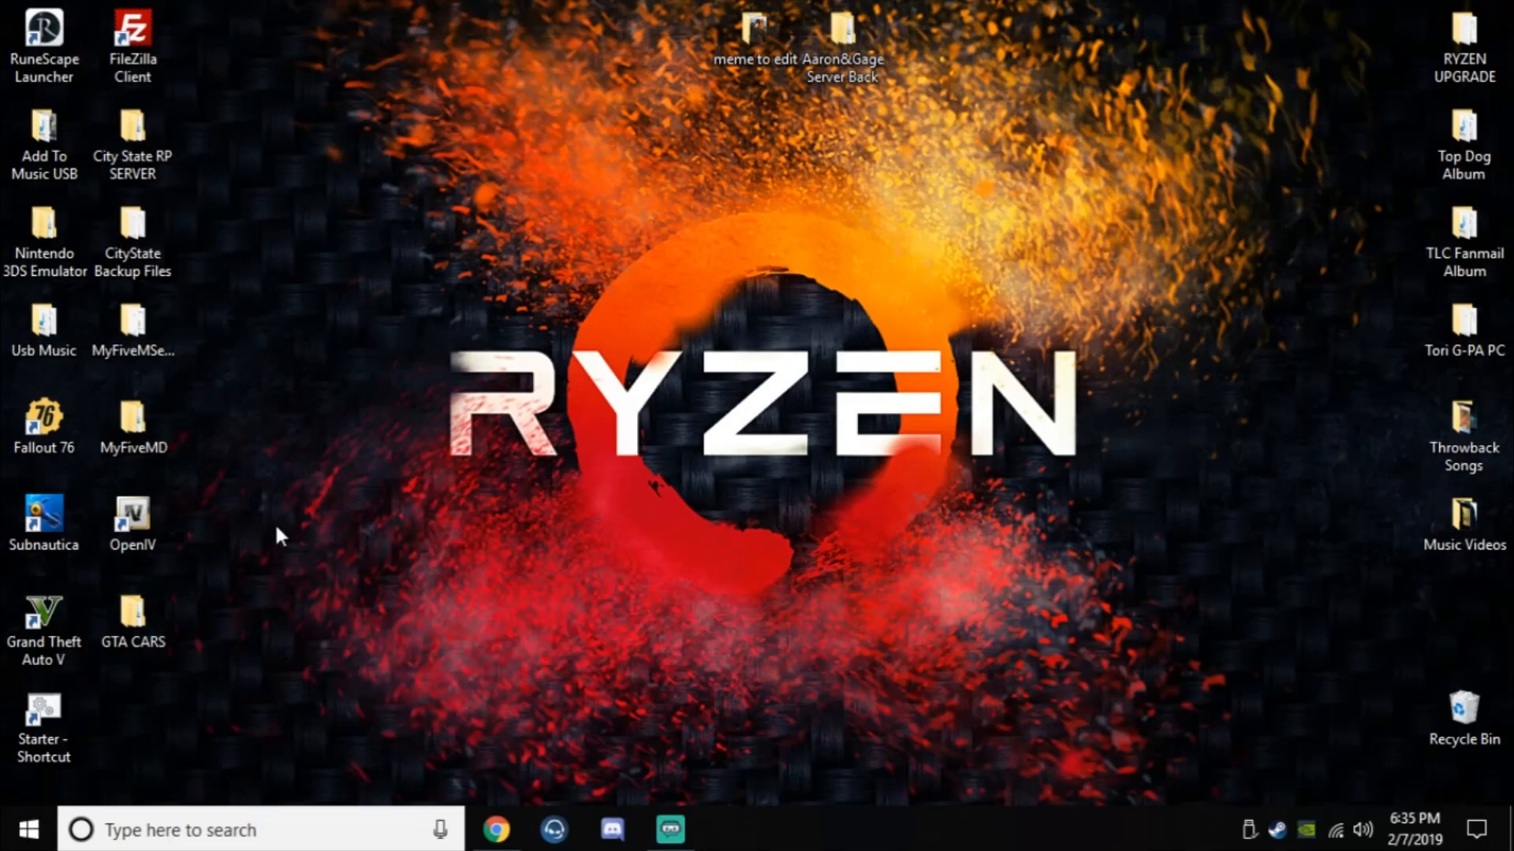
mouse_move(823, 765)
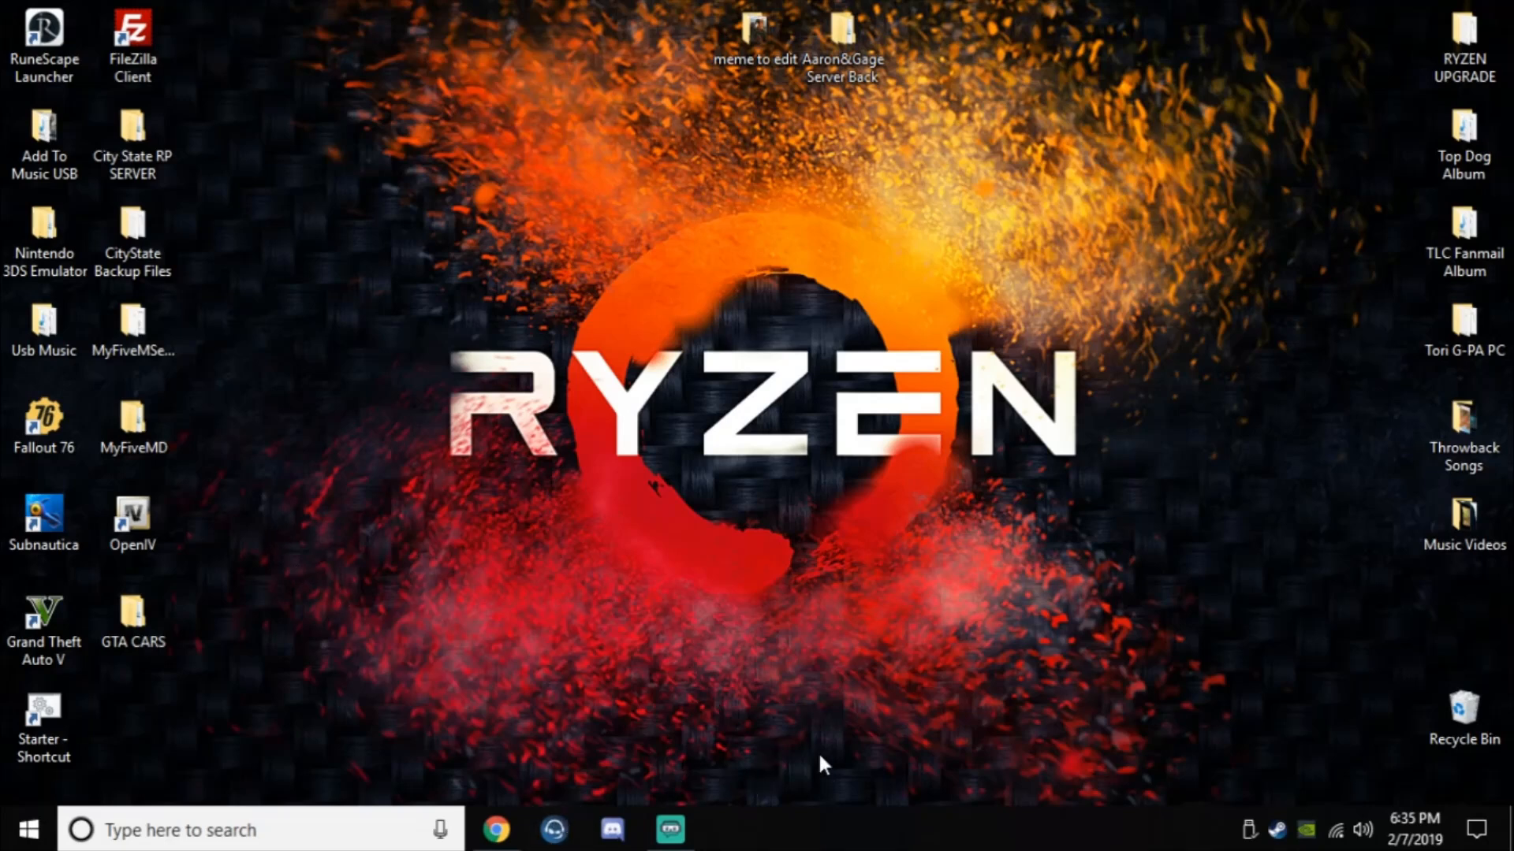
mouse_move(621, 376)
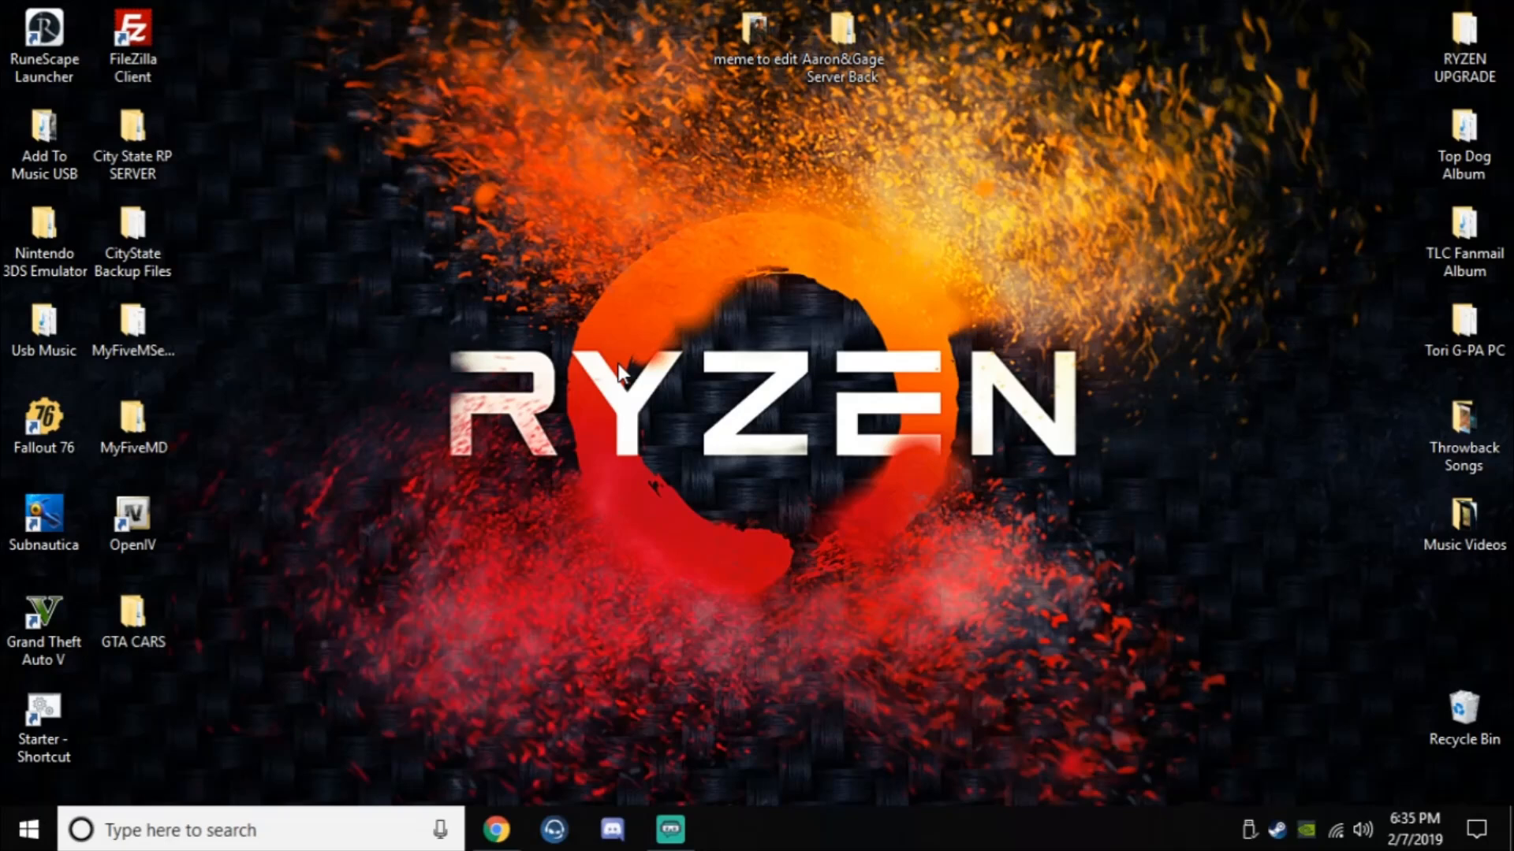
mouse_move(574, 297)
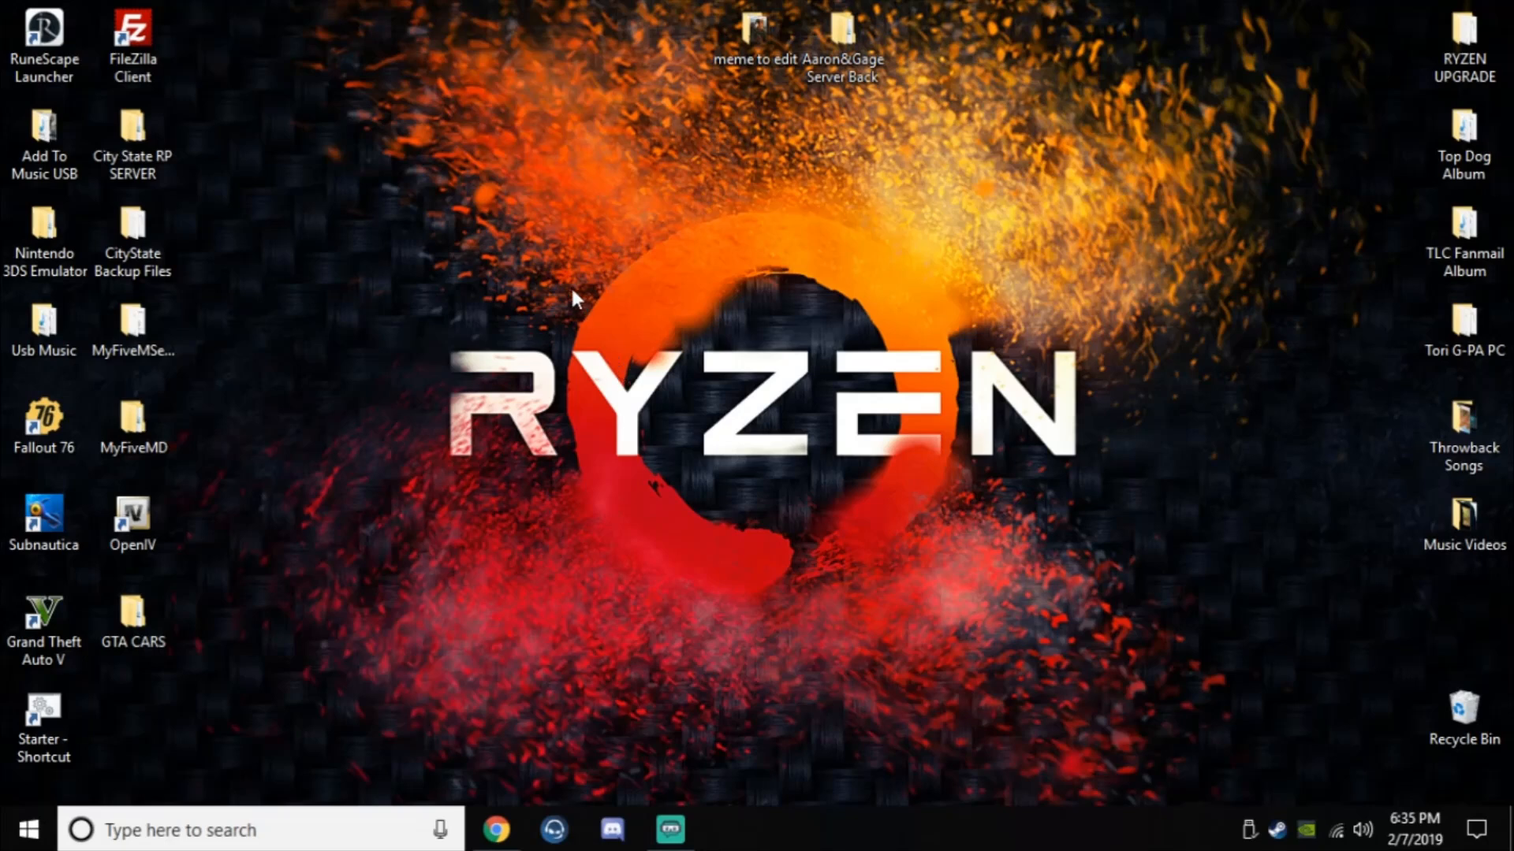
mouse_move(468, 280)
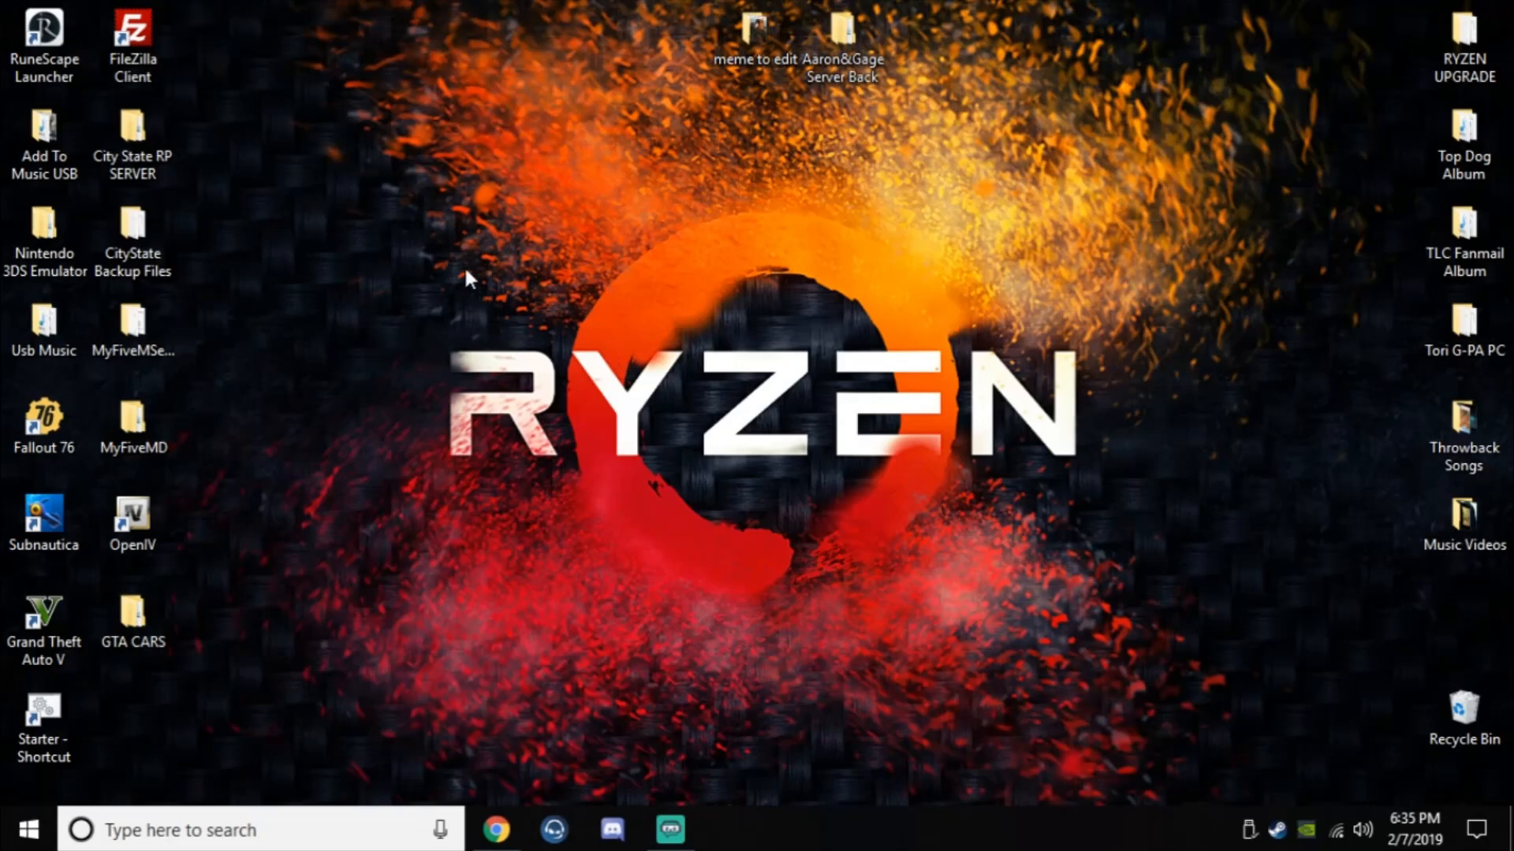
mouse_move(260, 390)
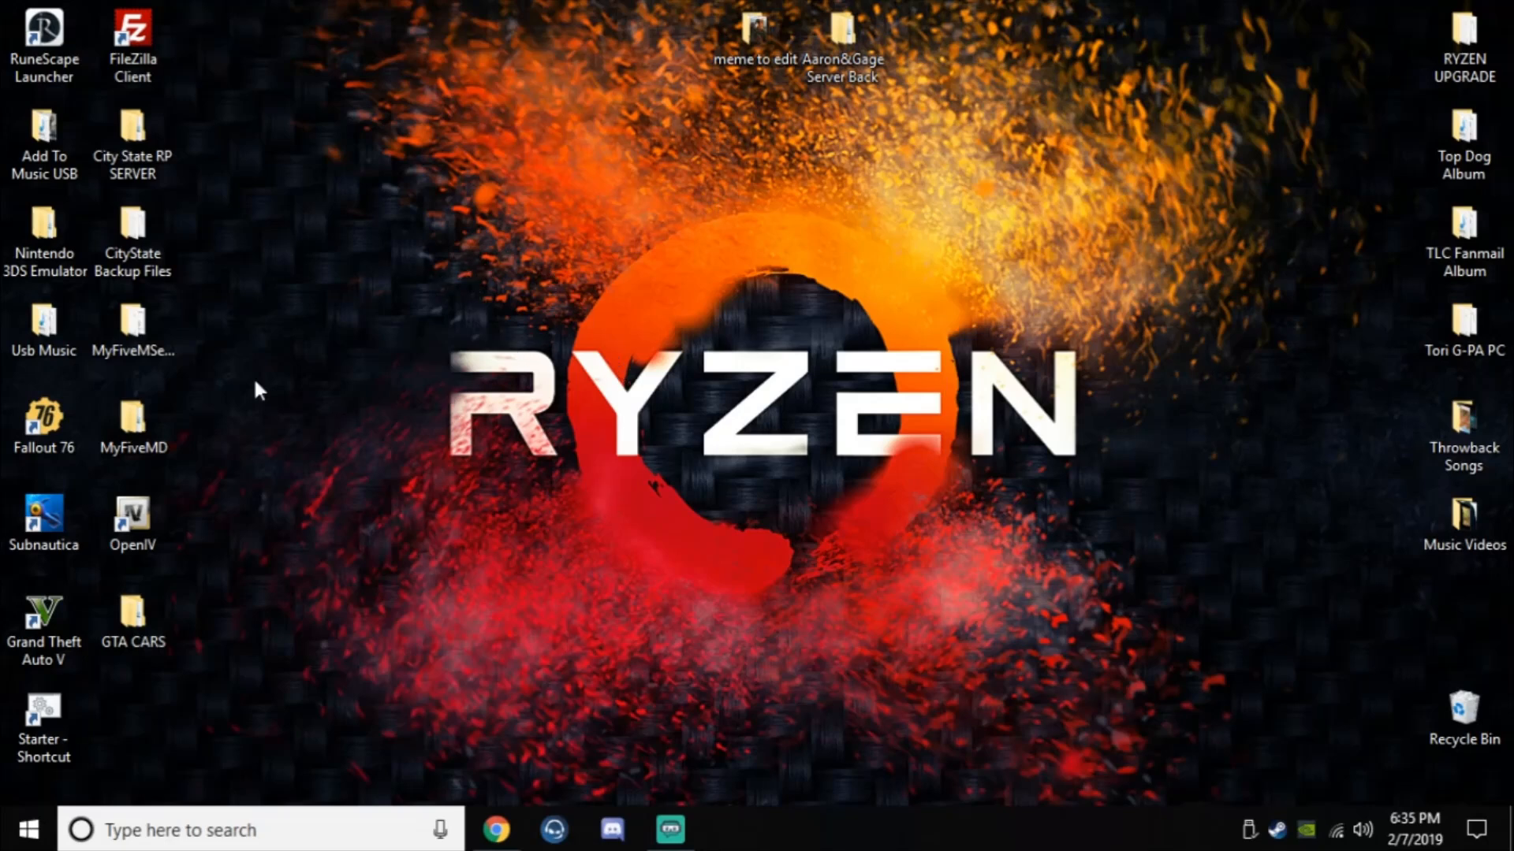